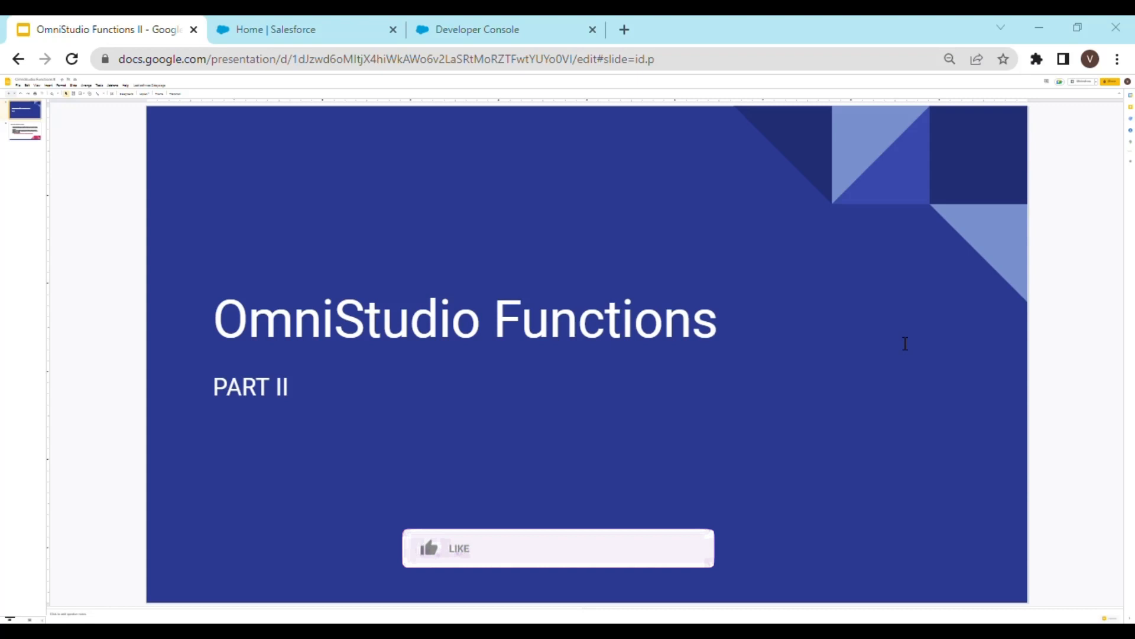
Advance from the OmniStudio Functions Part II title slide to the 'Callable Interface in Apex' slide.
left_click(449, 548)
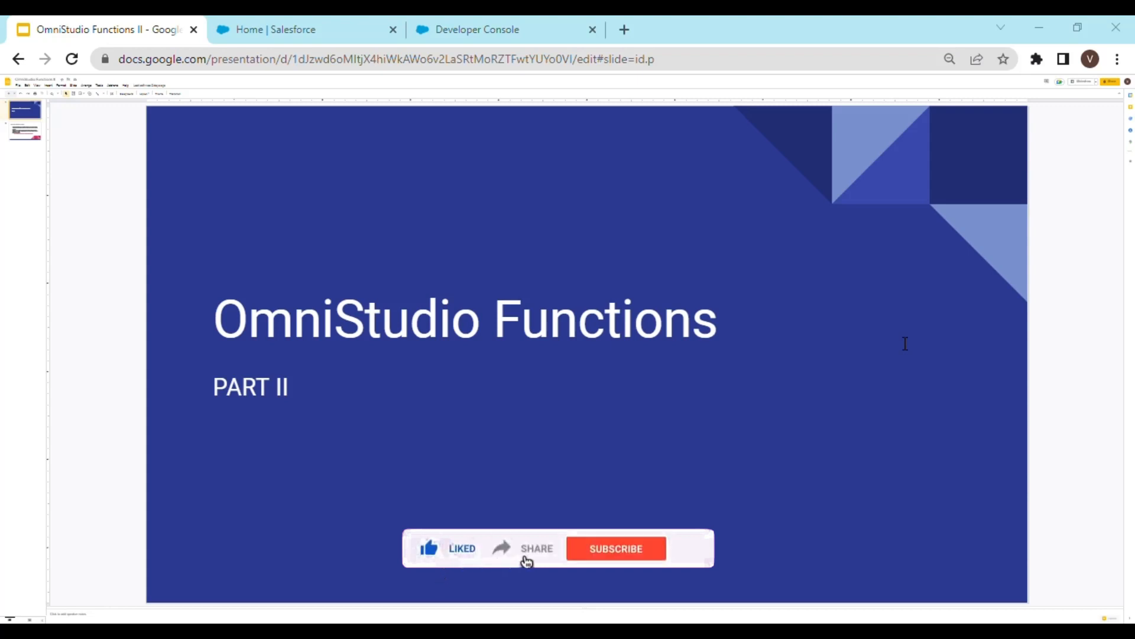
left_click(615, 548)
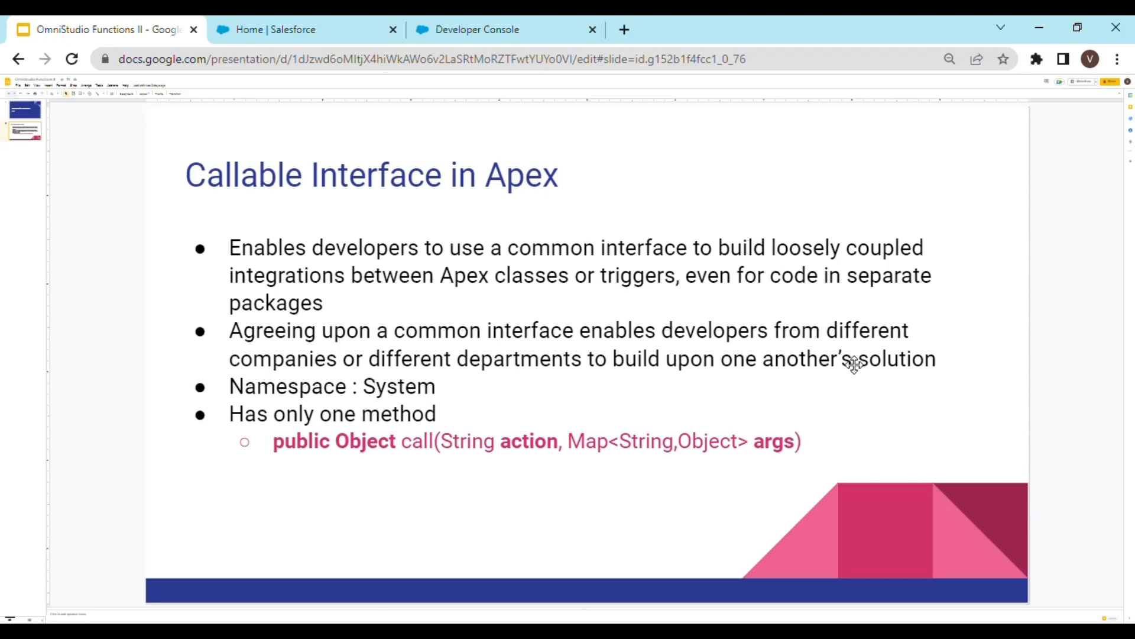
Show Extension.apxc and highlight the Callable interface, call method and action parameter.
left_click(482, 29)
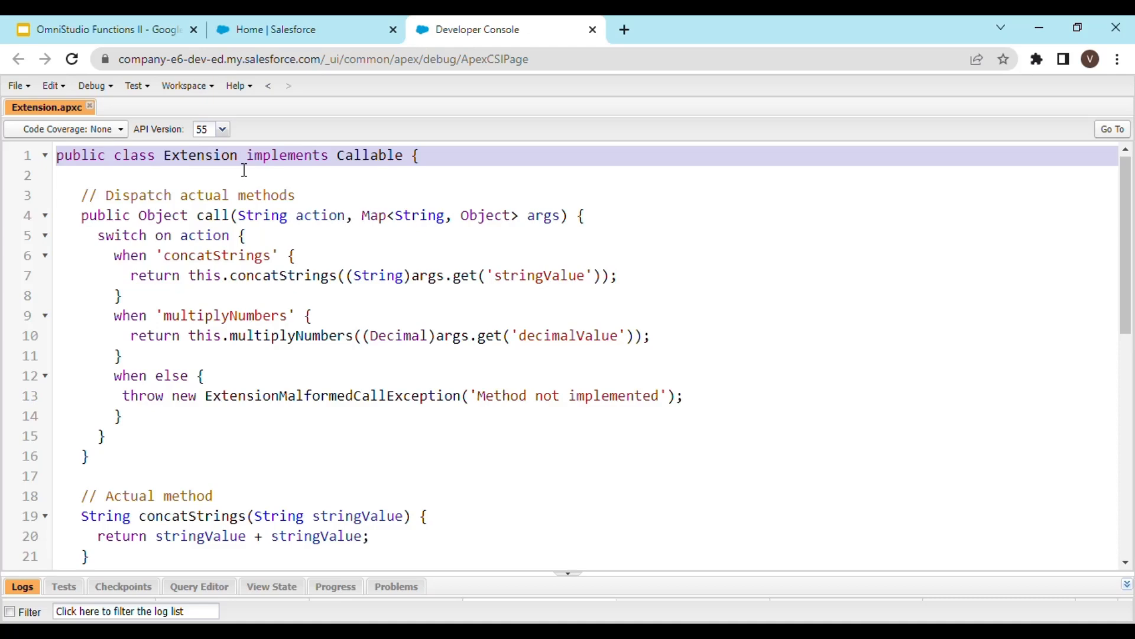
double_click(369, 155)
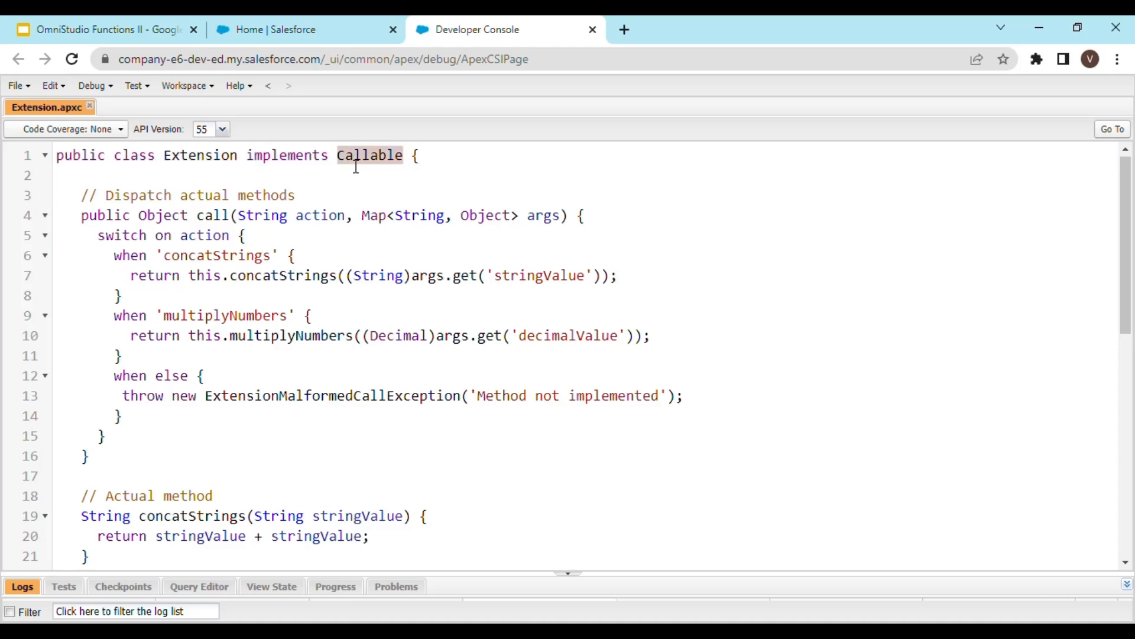
mouse_move(424, 299)
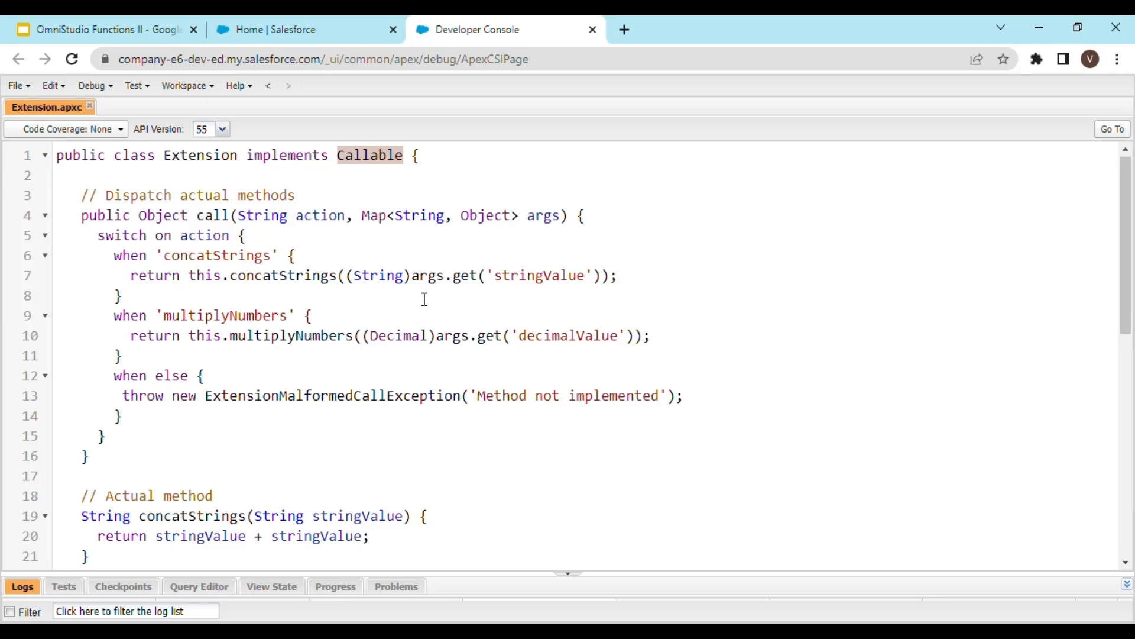
mouse_move(178, 255)
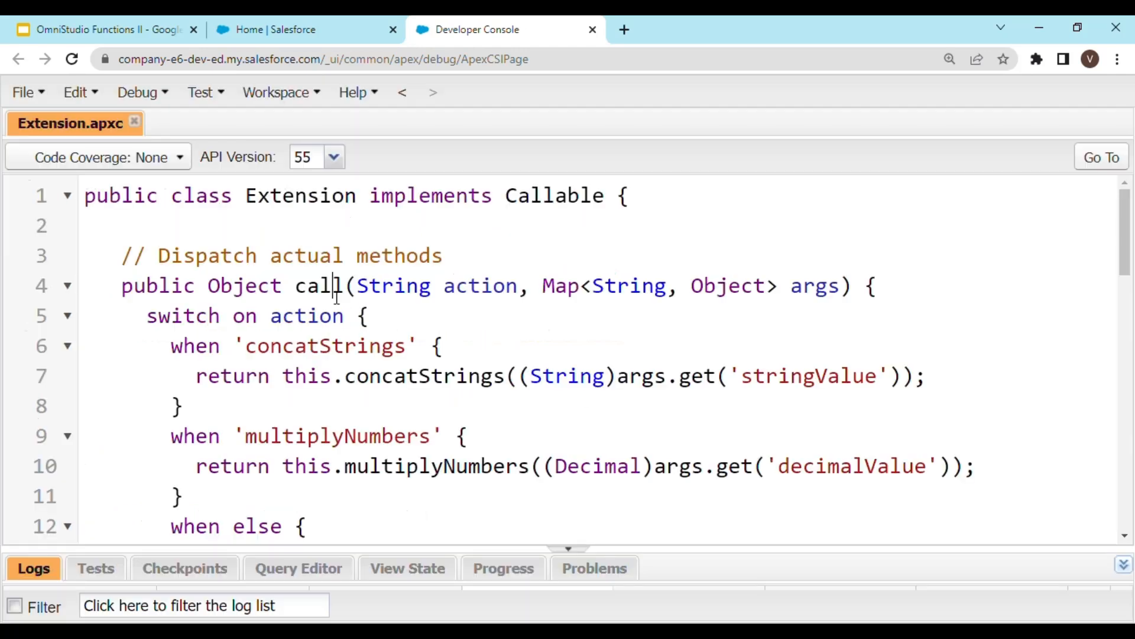
double_click(318, 285)
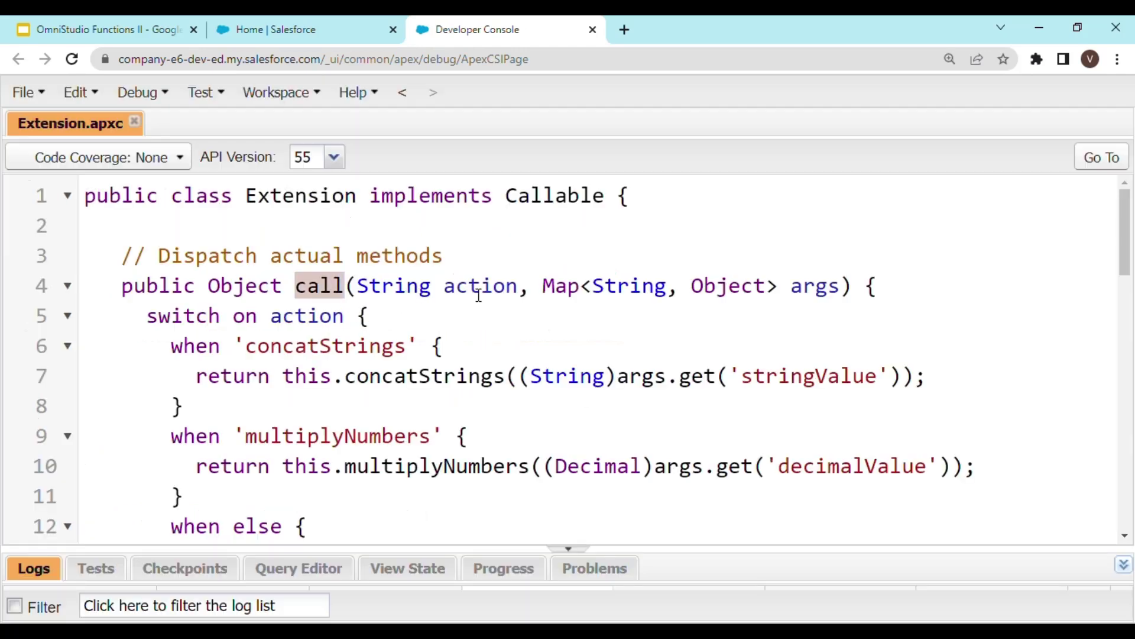
double_click(480, 286)
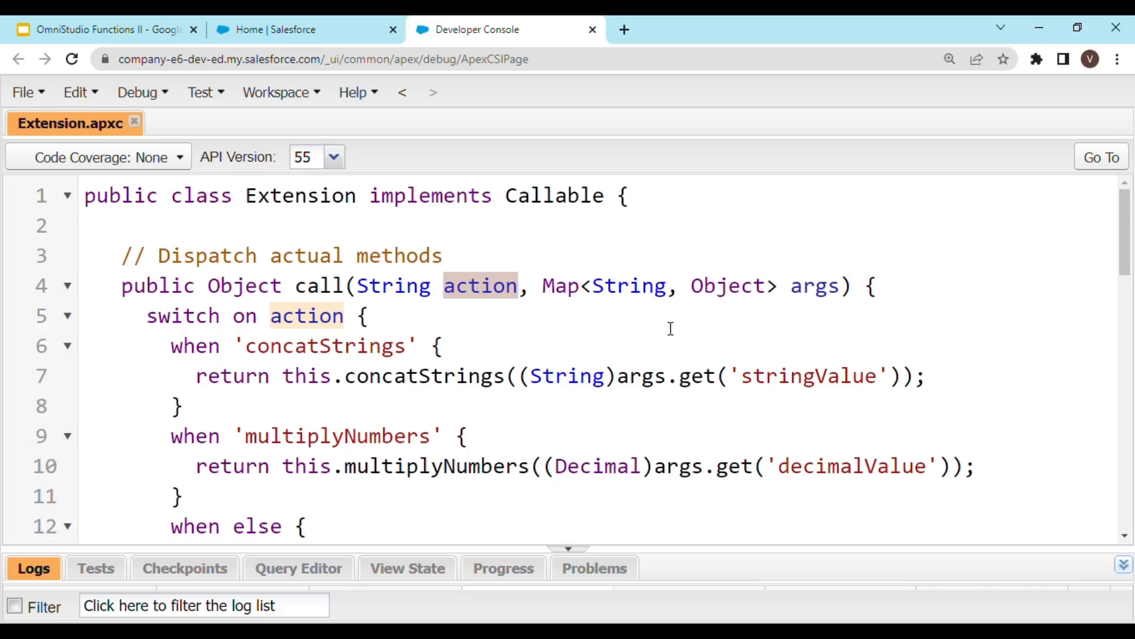
mouse_move(835, 307)
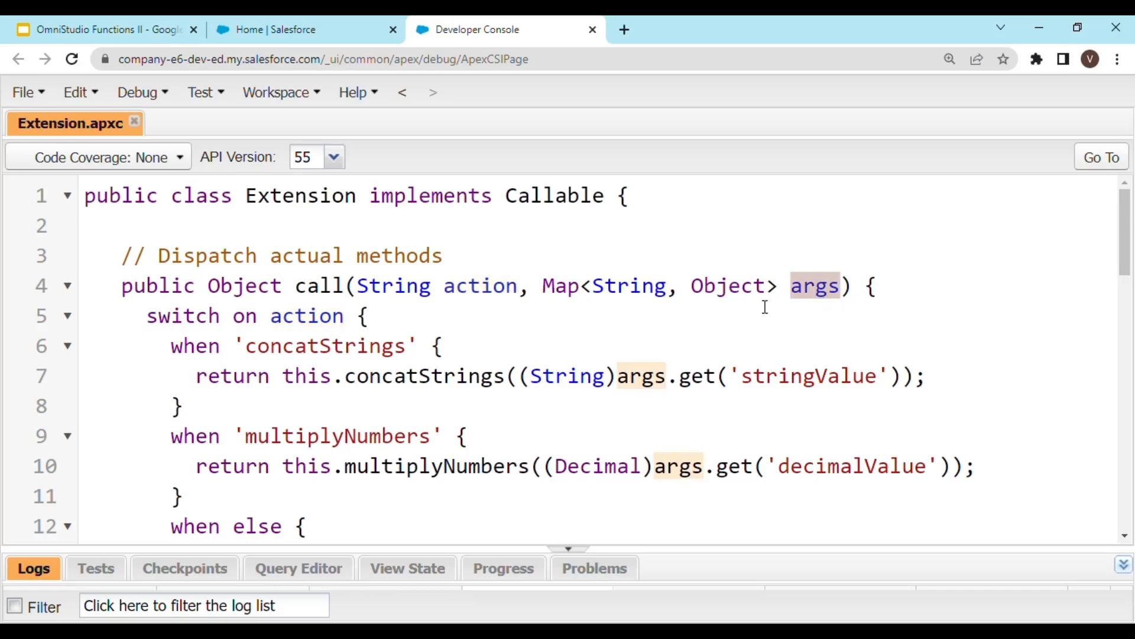
left_click(802, 286)
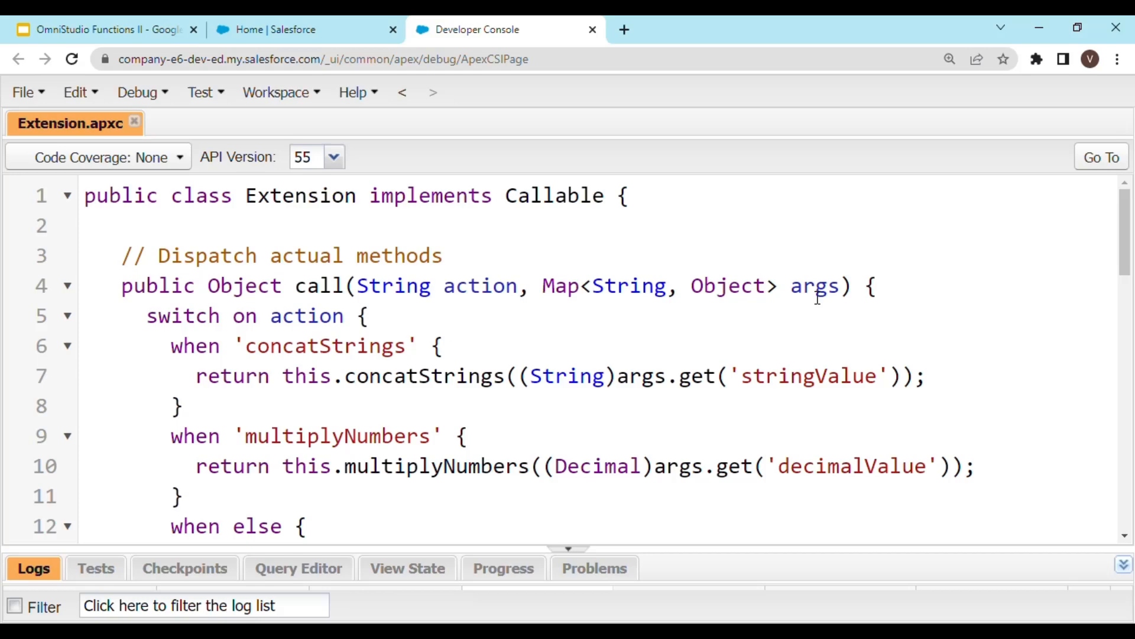
mouse_move(361, 405)
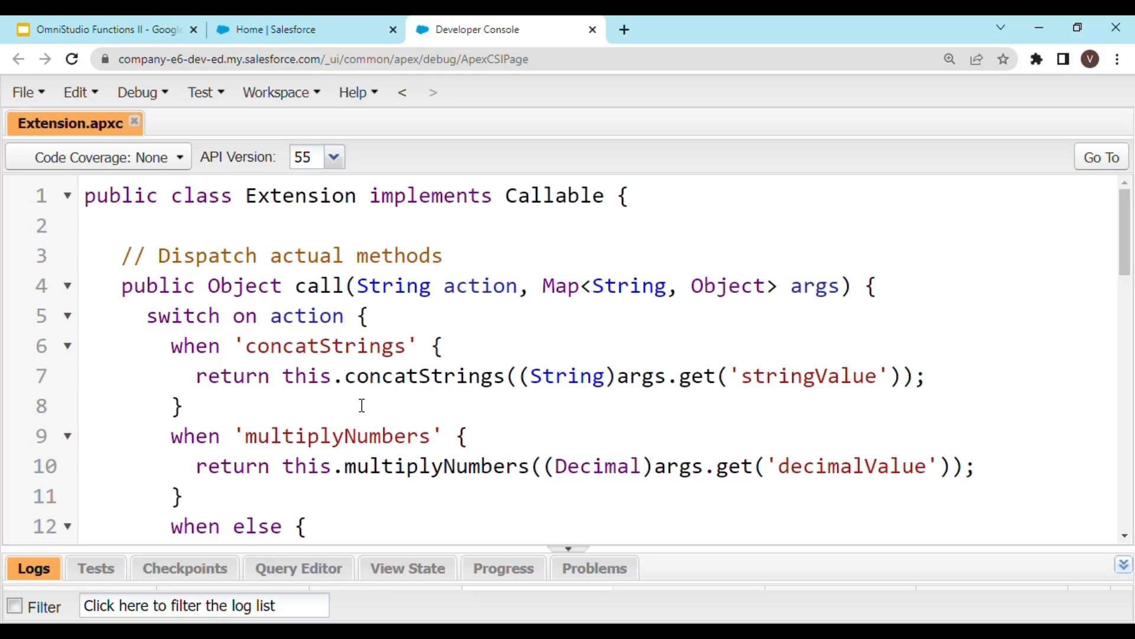
mouse_move(262, 336)
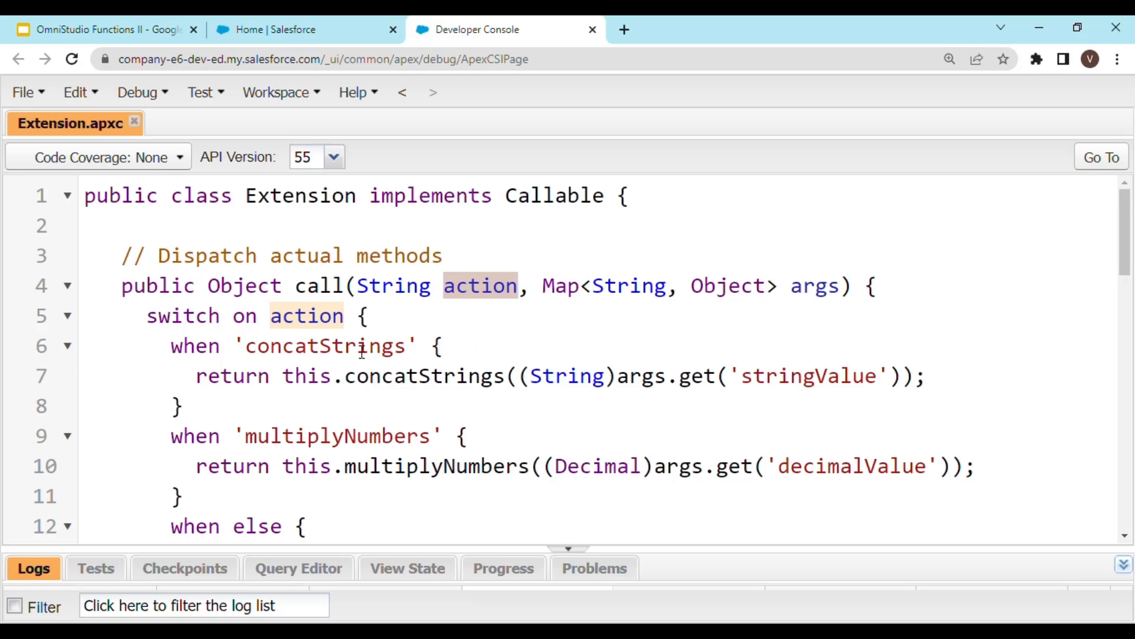
mouse_move(359, 360)
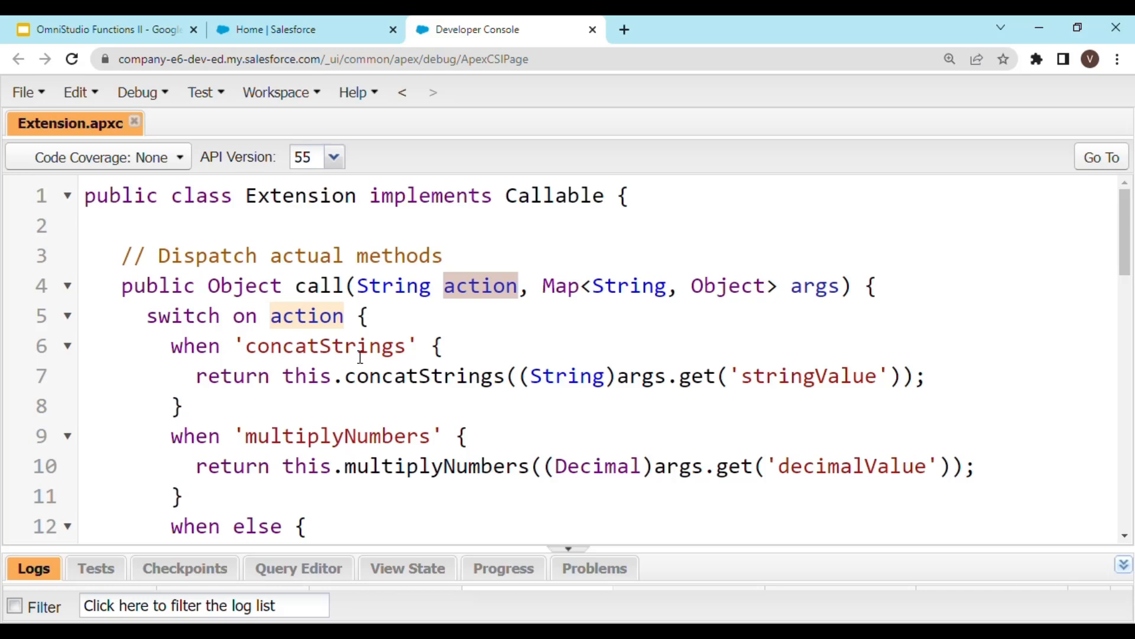
mouse_move(354, 358)
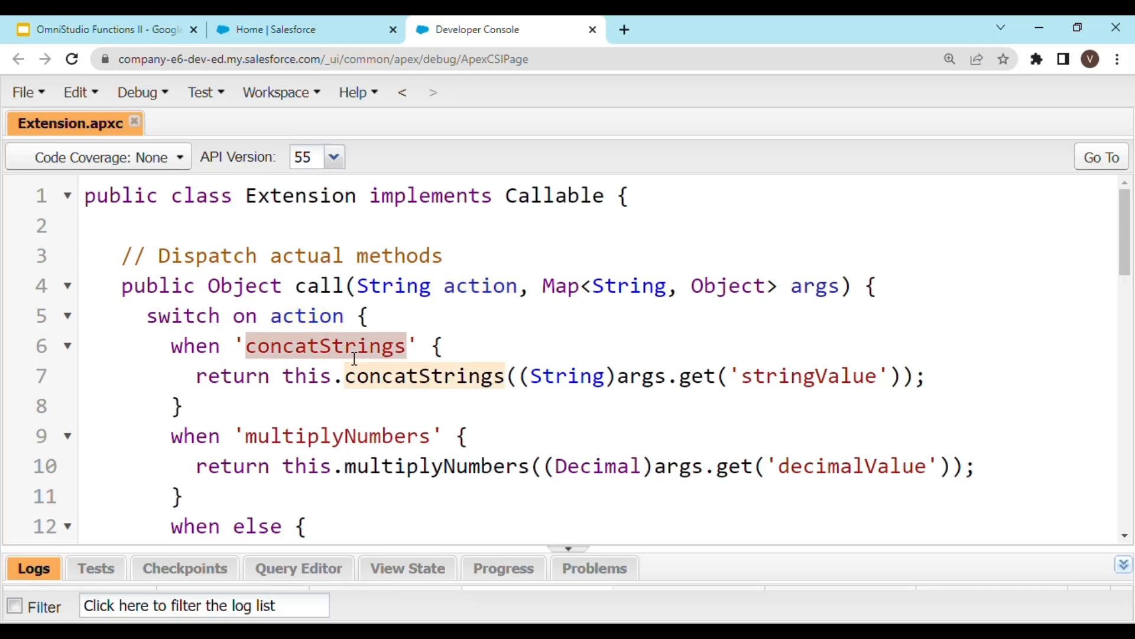
mouse_move(355, 452)
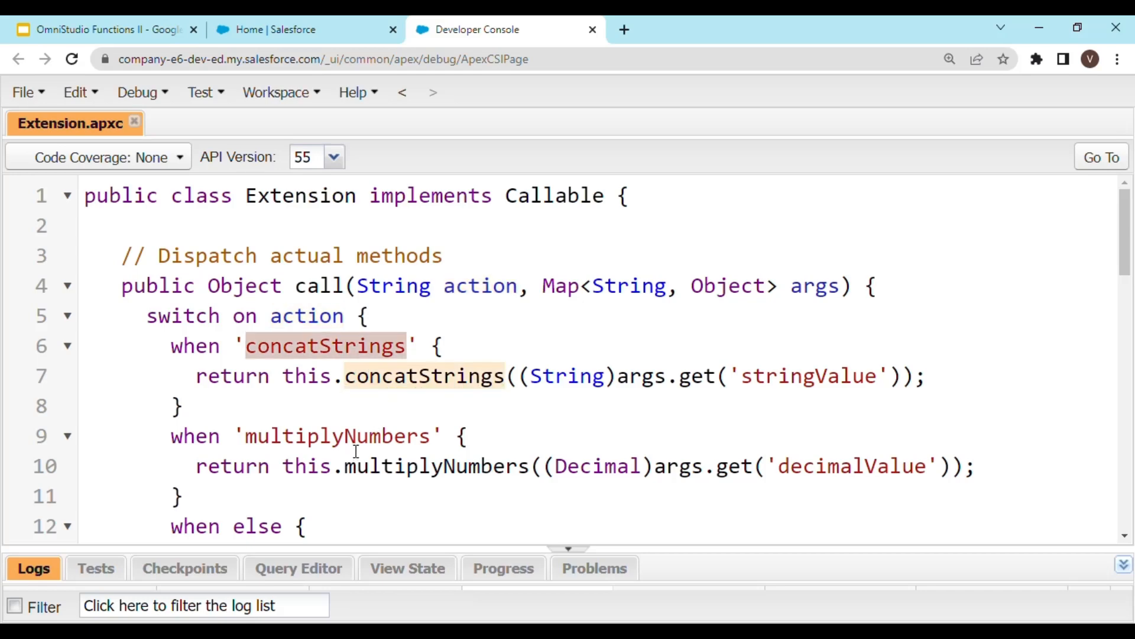
Review the switch cases dispatching concatStrings and multiplyNumbers.
left_click(355, 436)
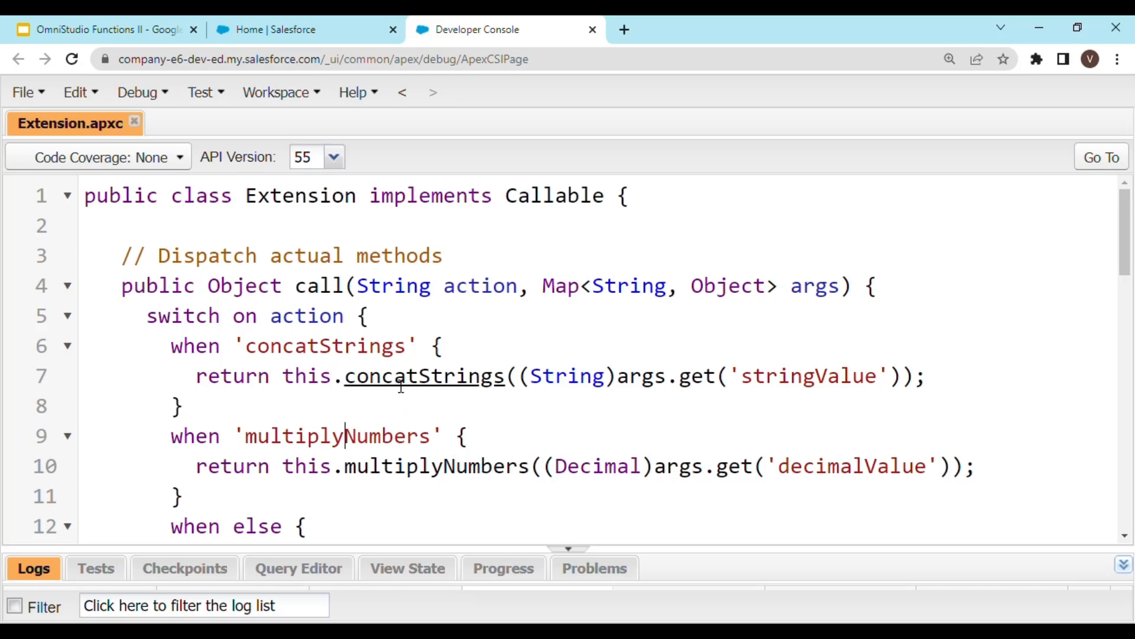
double_click(424, 376)
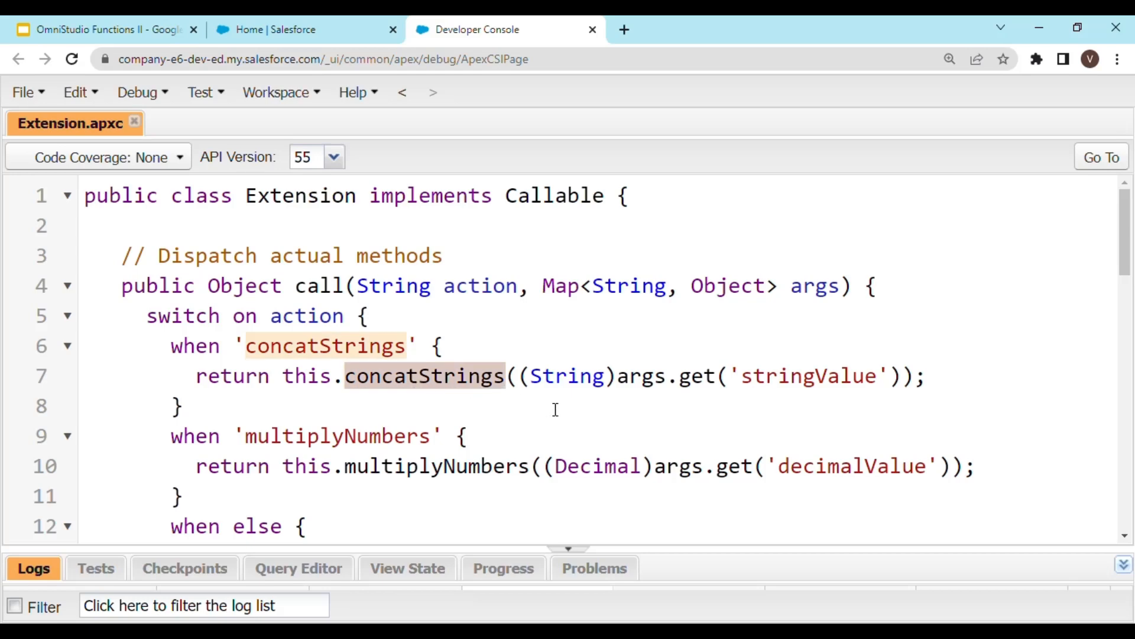
mouse_move(579, 461)
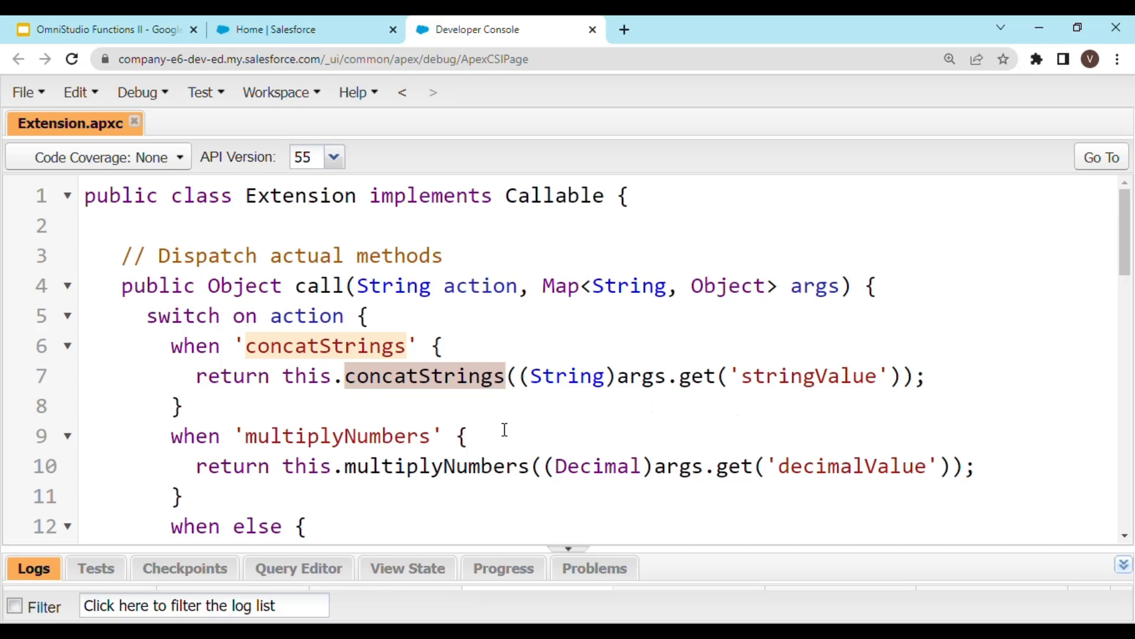
left_click(472, 435)
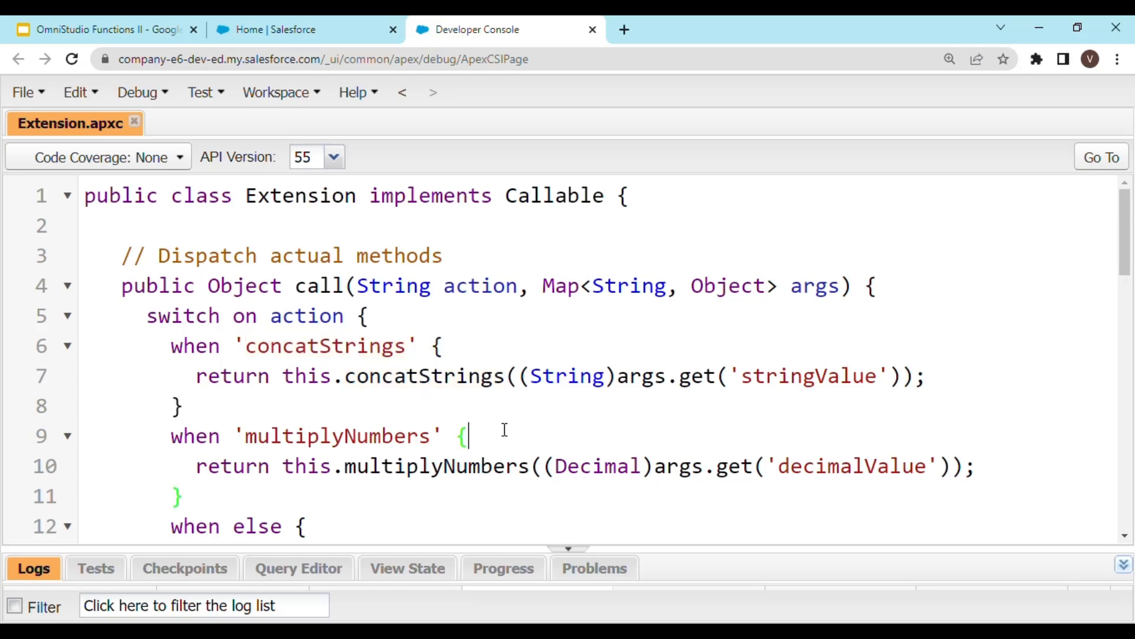
scroll("down", 3)
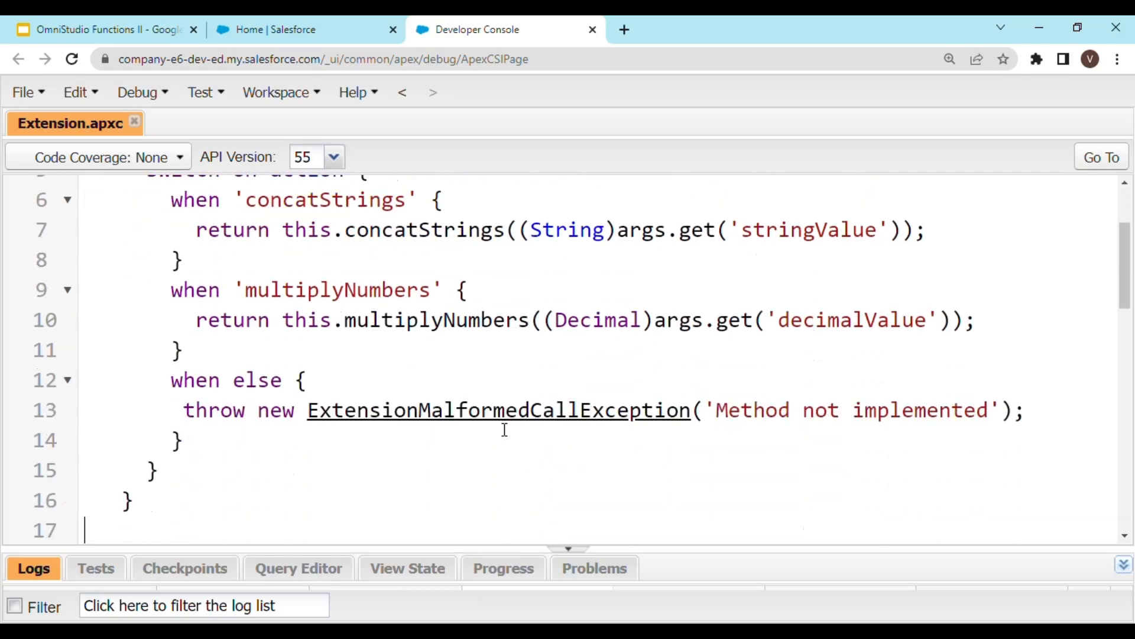
scroll("down", 3)
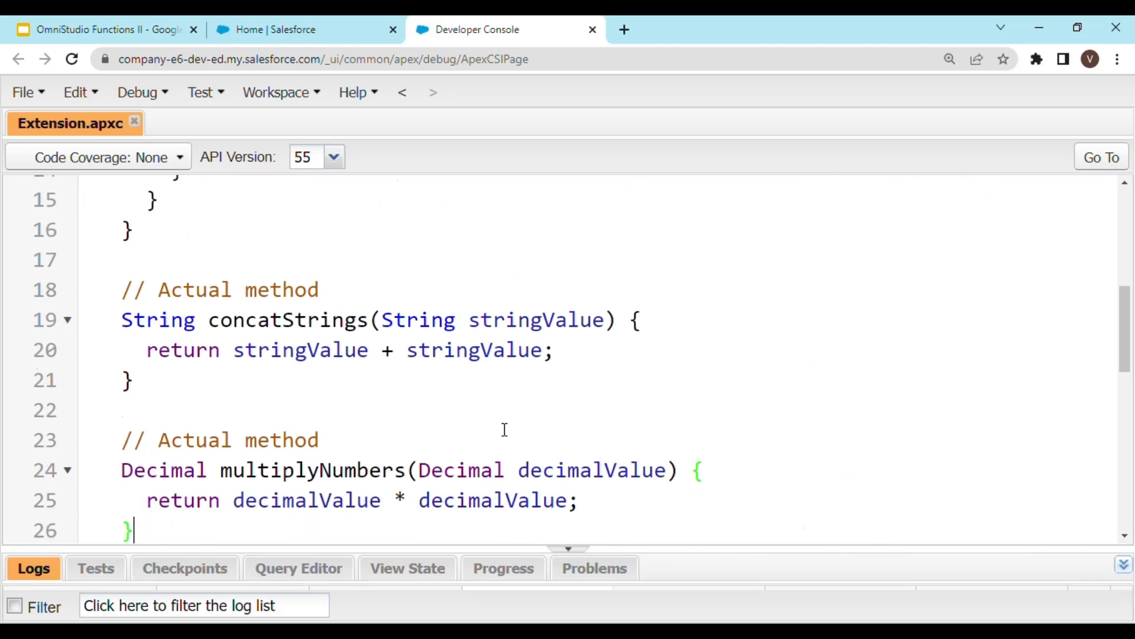
scroll("down", 3)
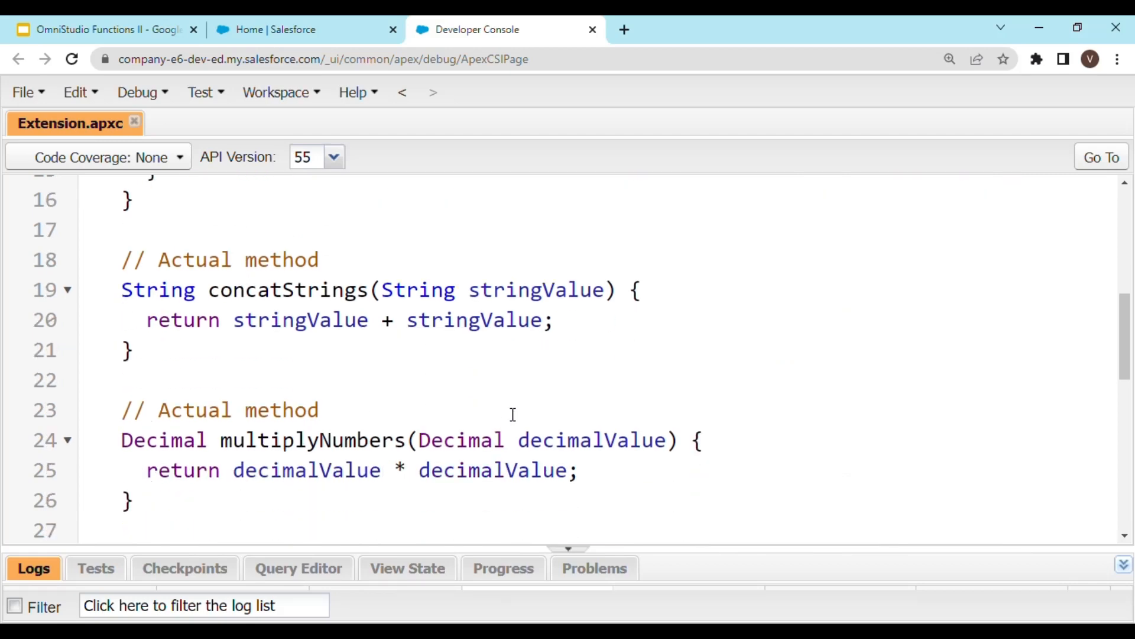
mouse_move(530, 394)
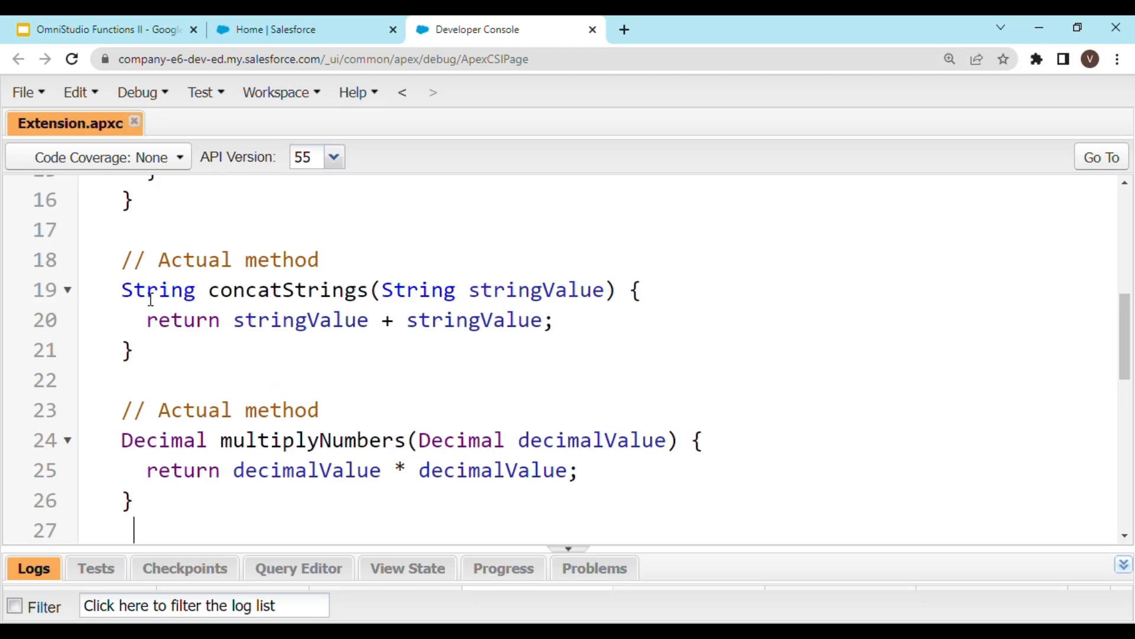
mouse_move(449, 308)
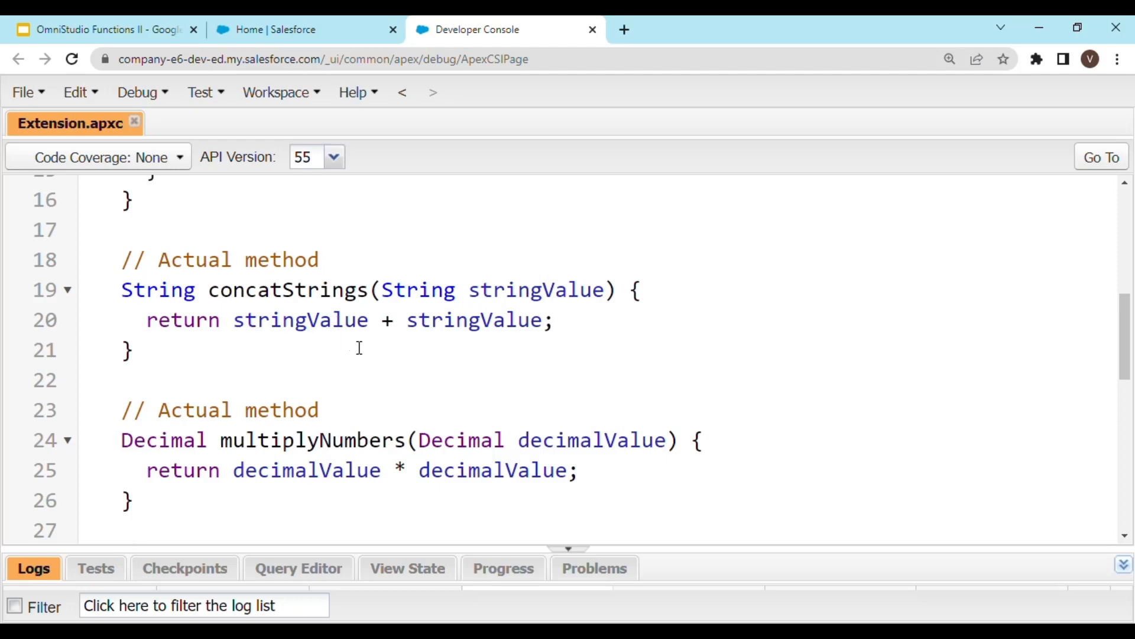
double_click(298, 320)
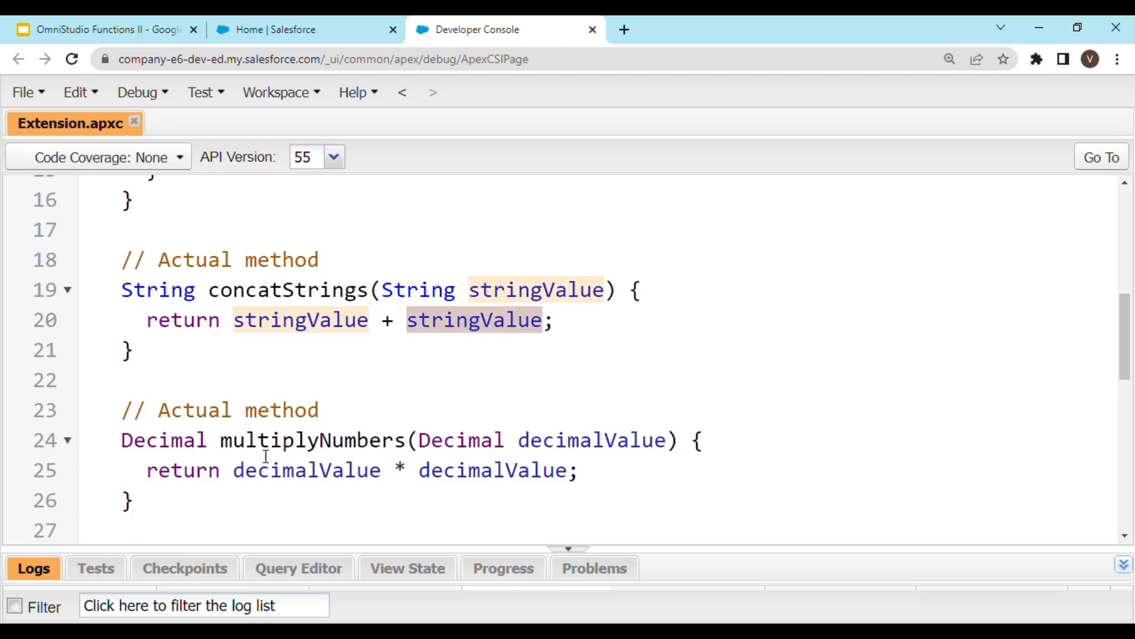
mouse_move(406, 404)
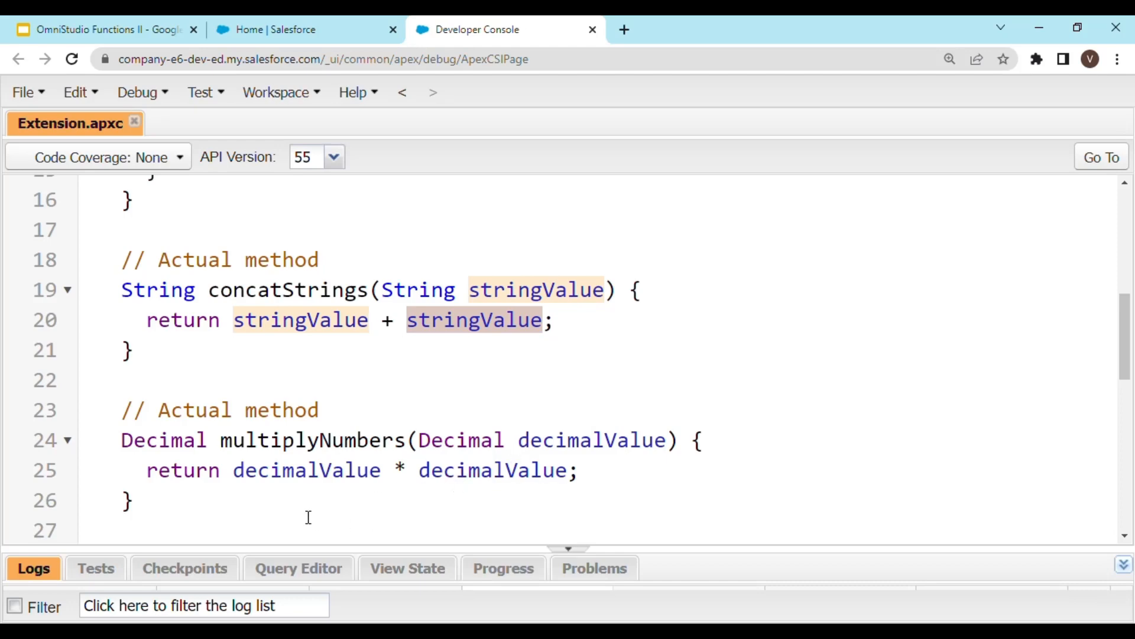
mouse_move(314, 510)
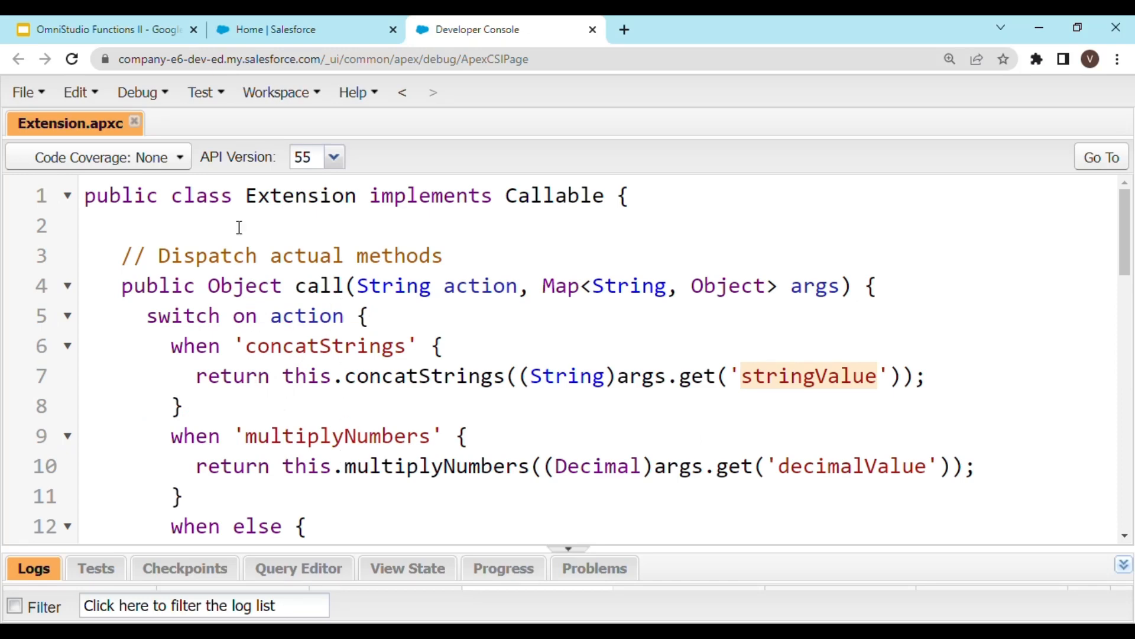
Open Execute Anonymous and highlight Extension, multiplyNumbers and decimalValue in the snippet.
left_click(136, 93)
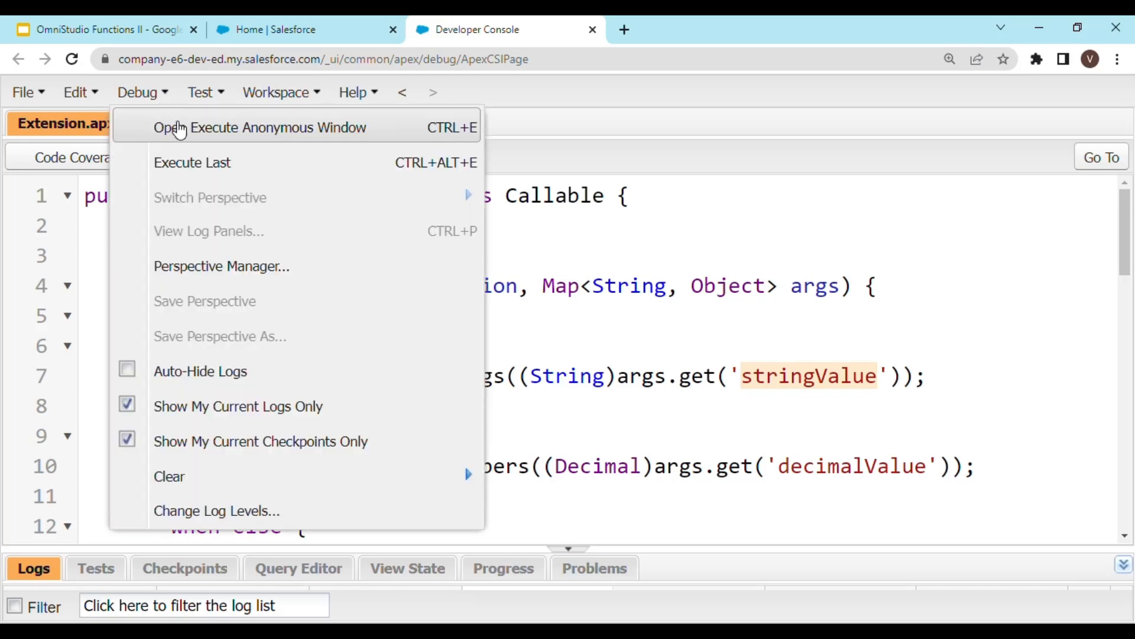
mouse_move(189, 134)
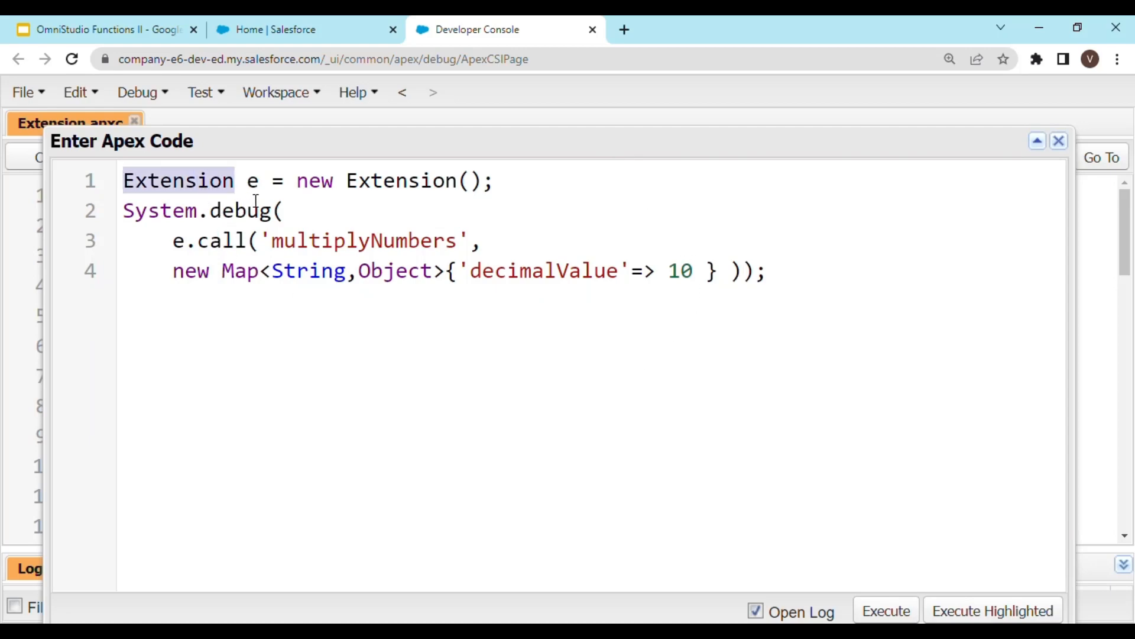
left_click(394, 180)
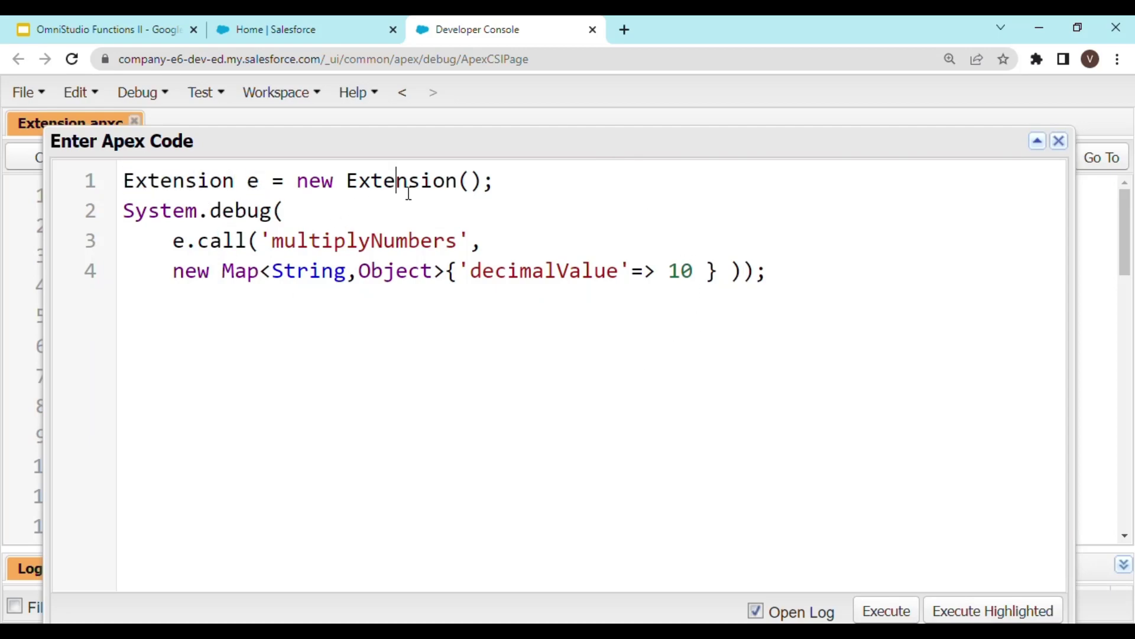
double_click(397, 180)
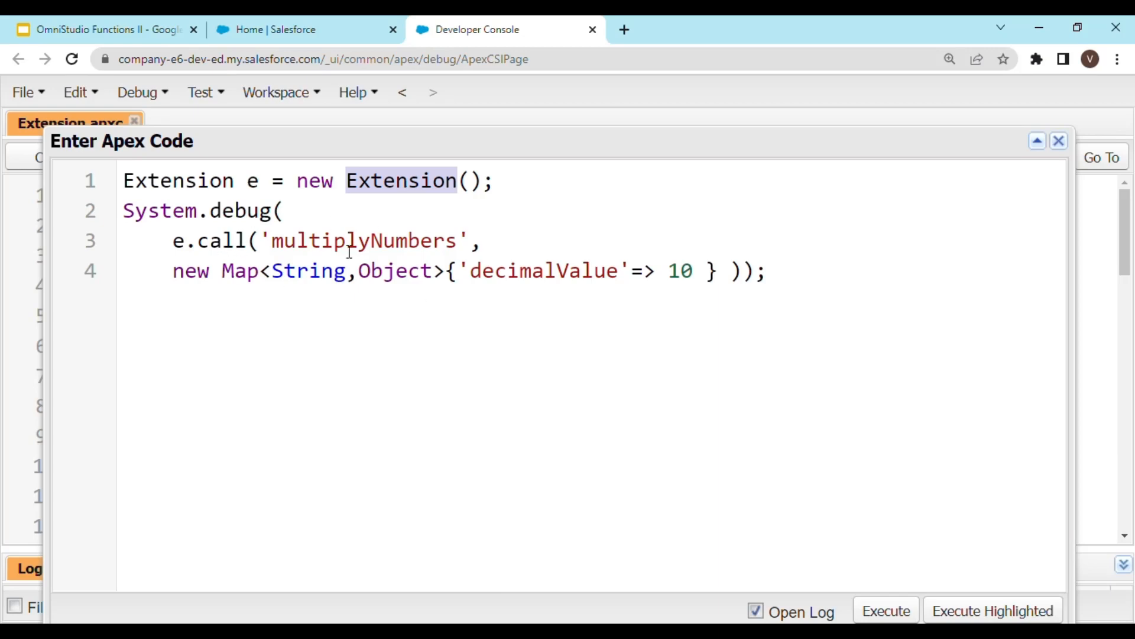
double_click(219, 240)
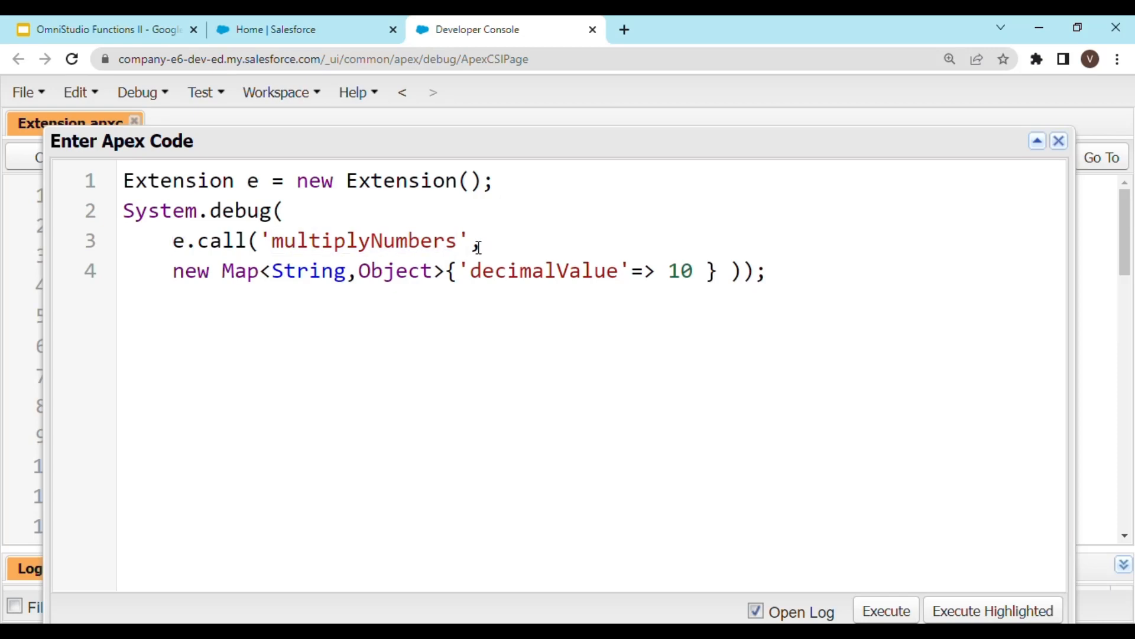
double_click(362, 240)
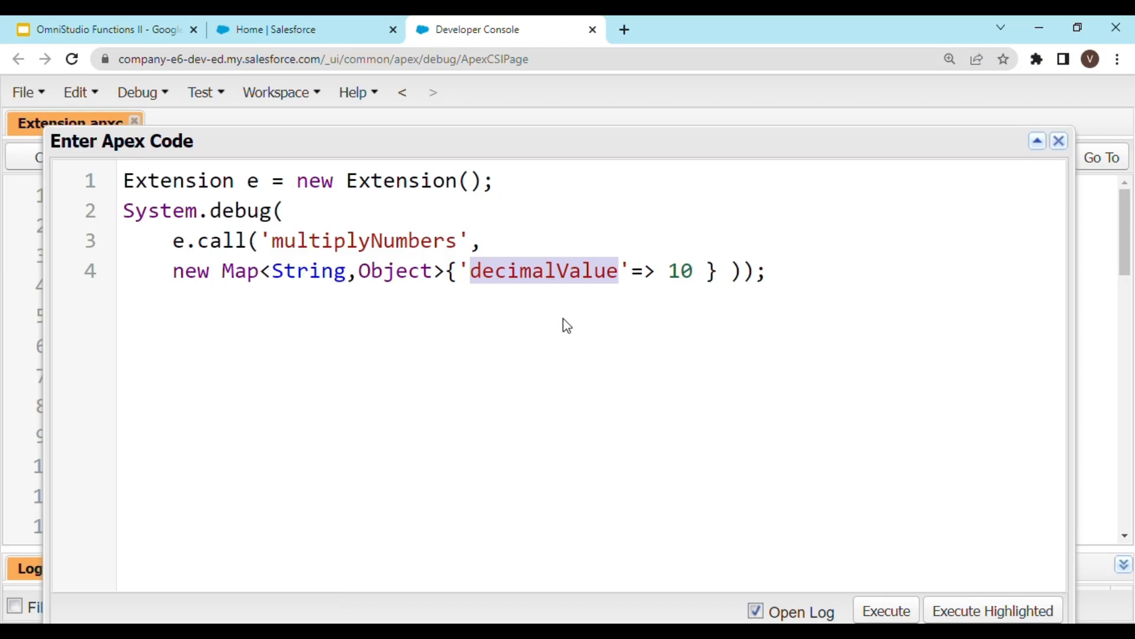
mouse_move(384, 331)
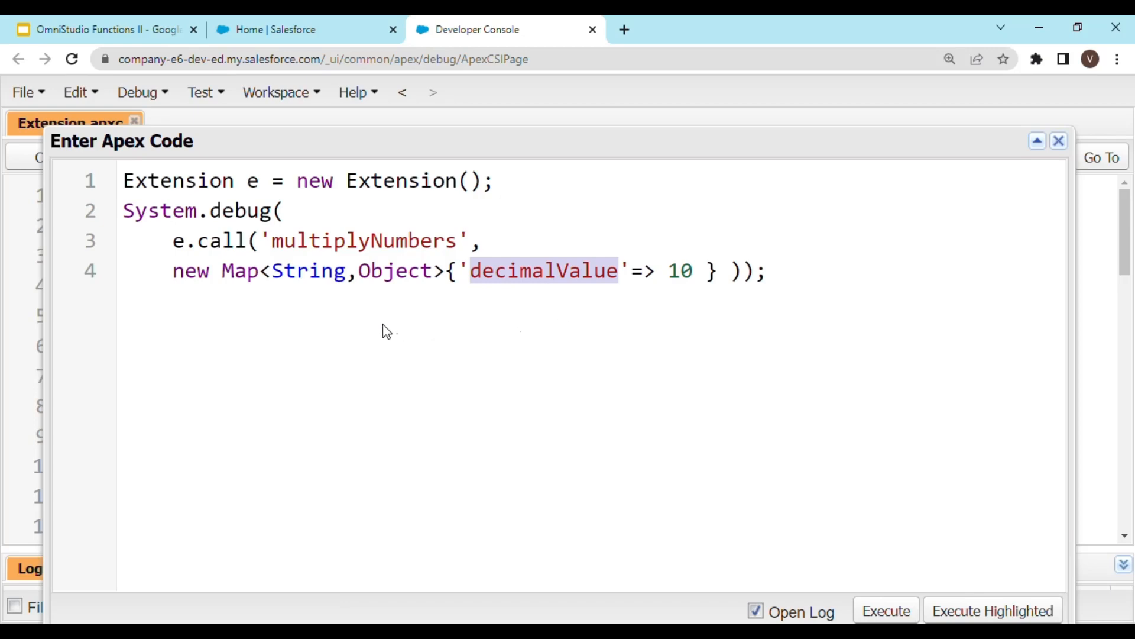
Select the System.debug statement on lines 2–4 to review it.
left_click(754, 270)
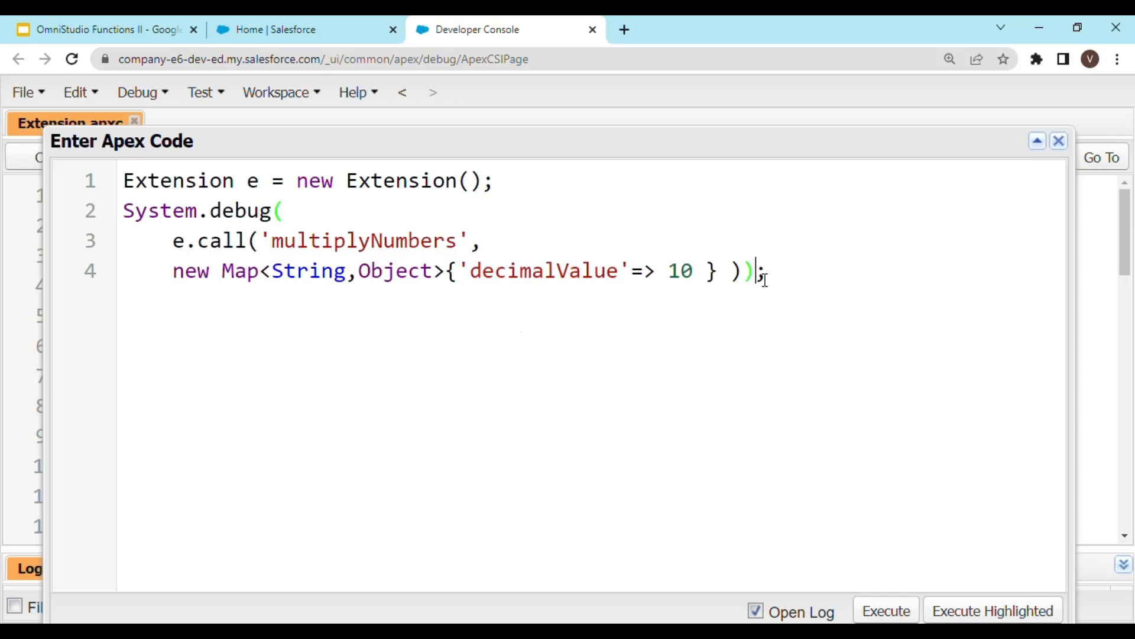
left_click_drag(202, 210, 760, 271)
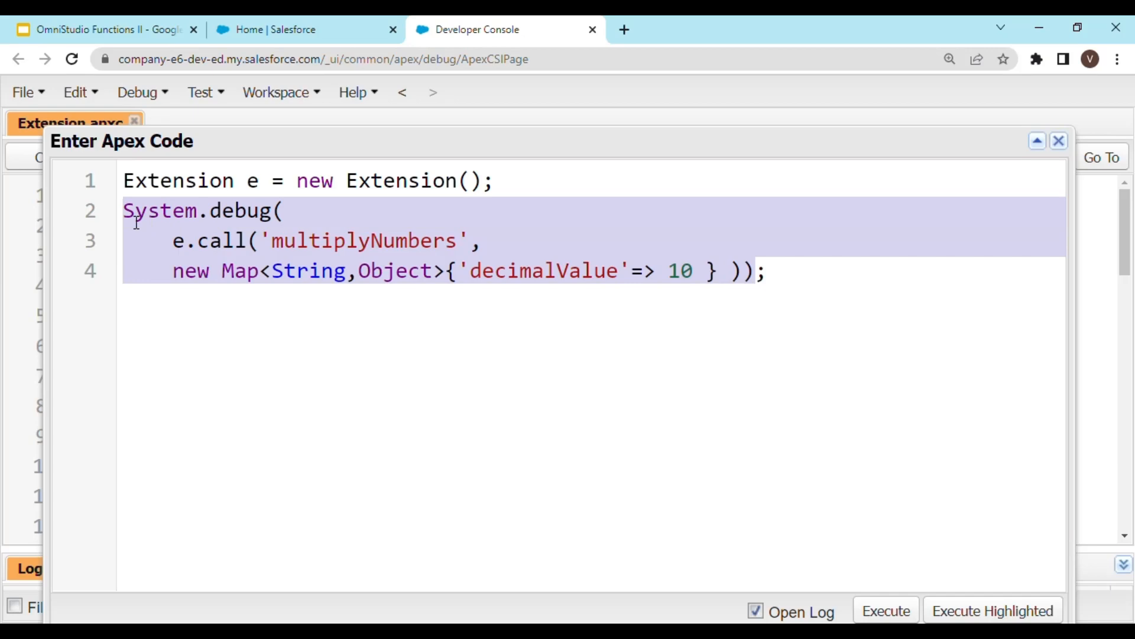
left_click(659, 271)
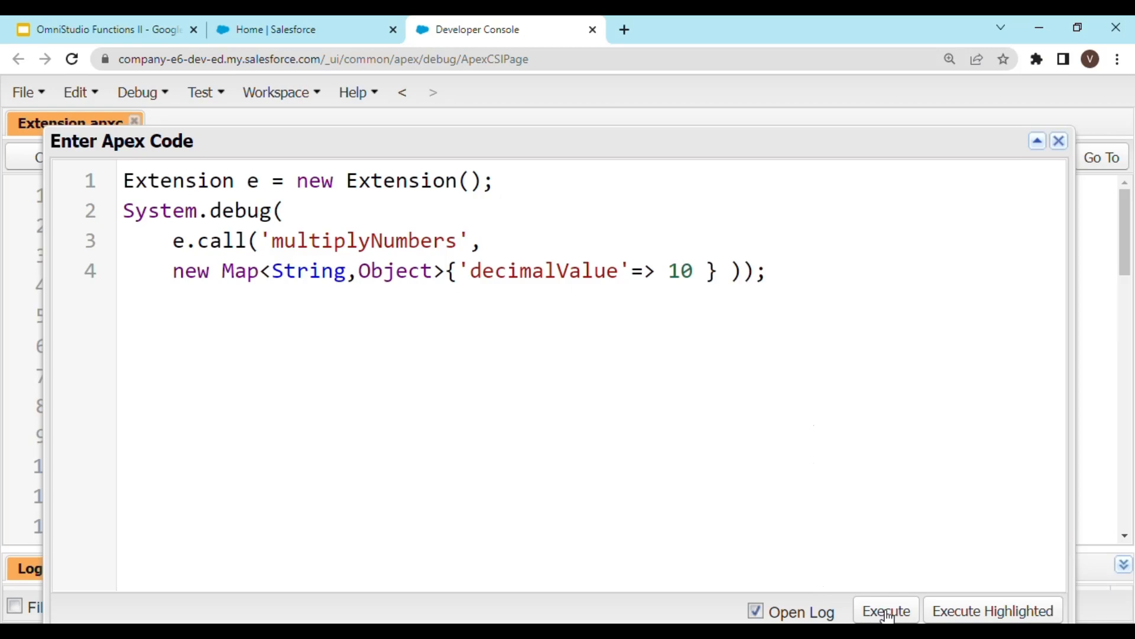
Execute the multiplyNumbers snippet and filter the log to Debug Only, showing 100.
left_click(886, 626)
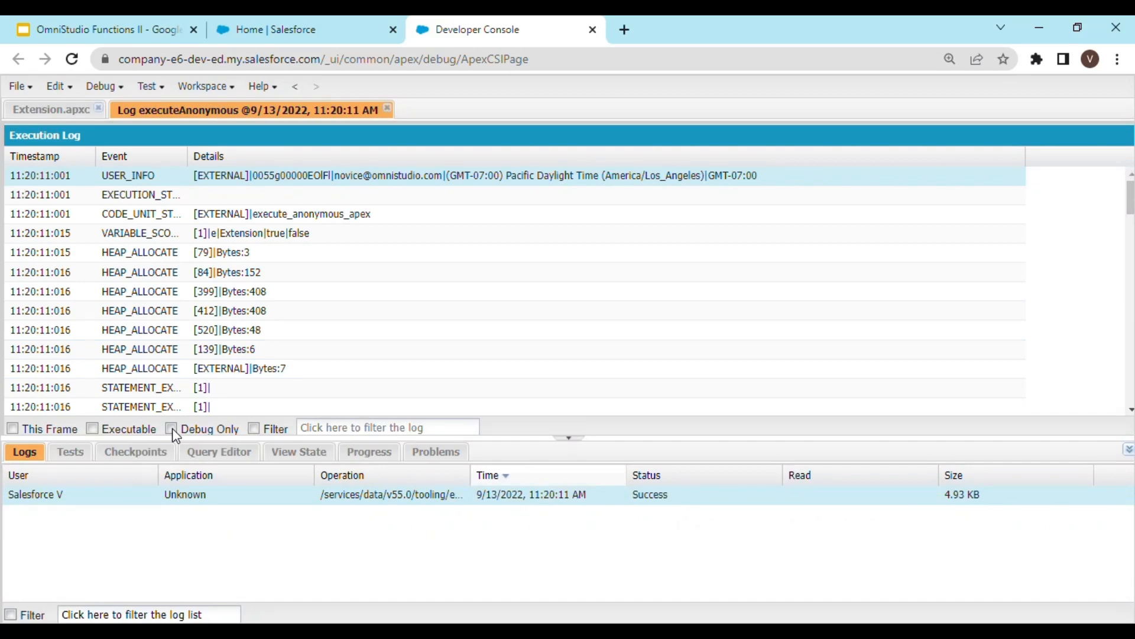
left_click(174, 429)
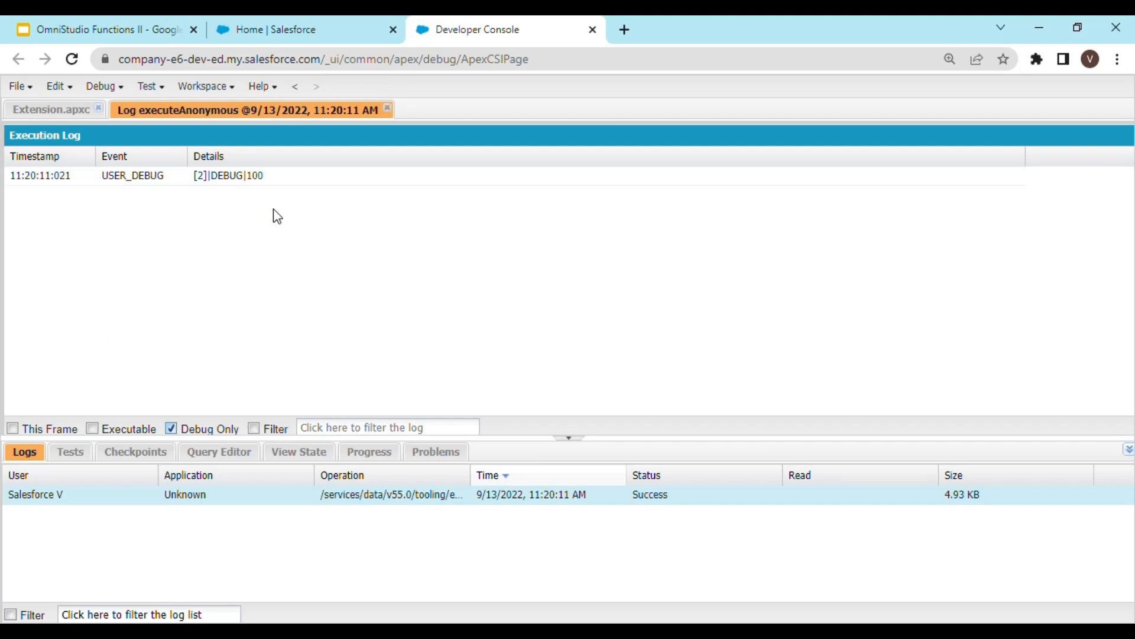
left_click(257, 175)
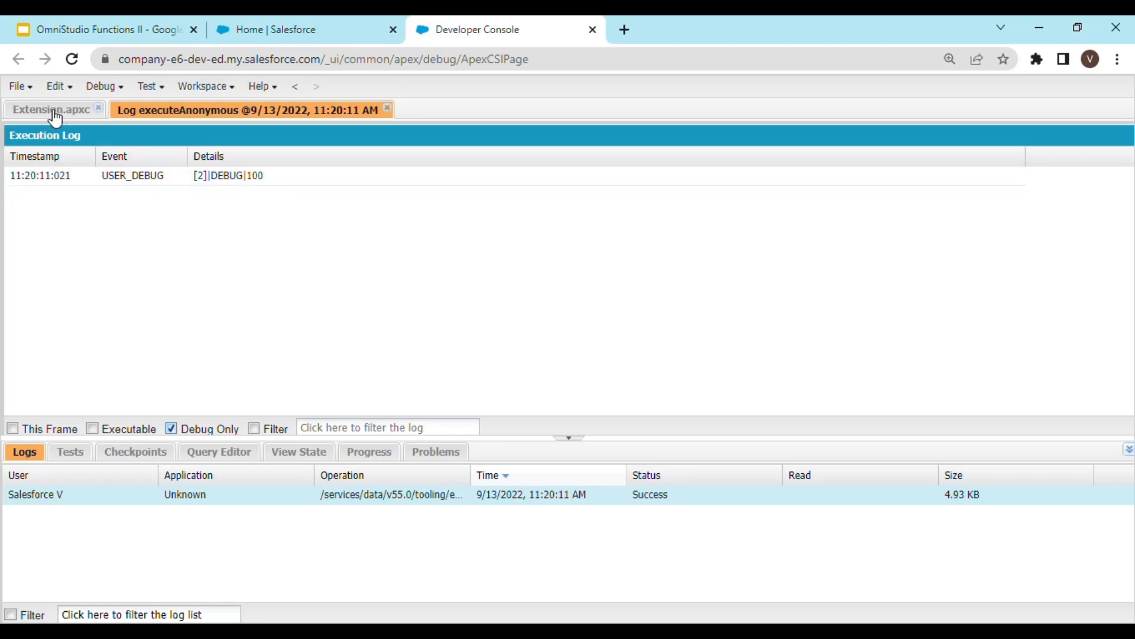
Reopen Execute Anonymous over the log, reviewing the DEBUG 100 line and value 10.
left_click(100, 86)
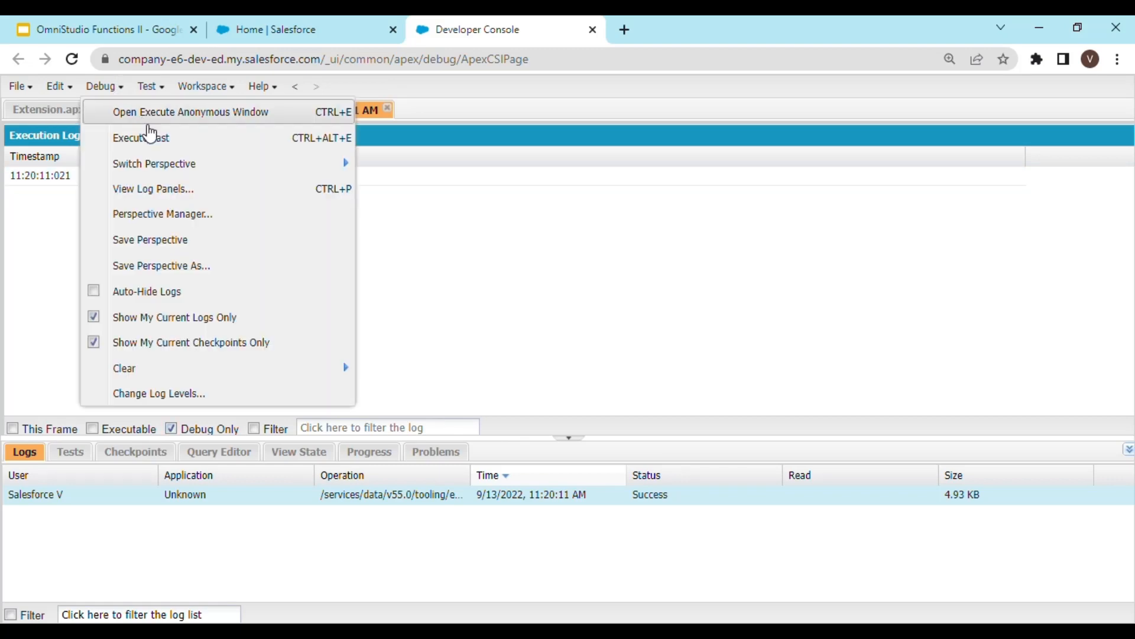
left_click(190, 112)
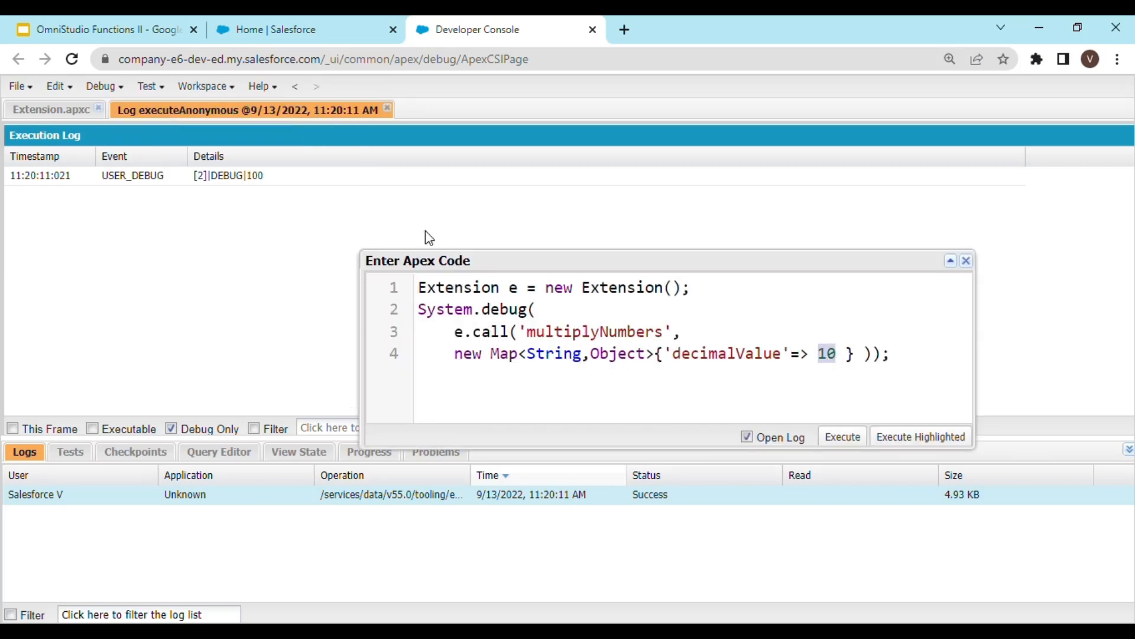
left_click(227, 176)
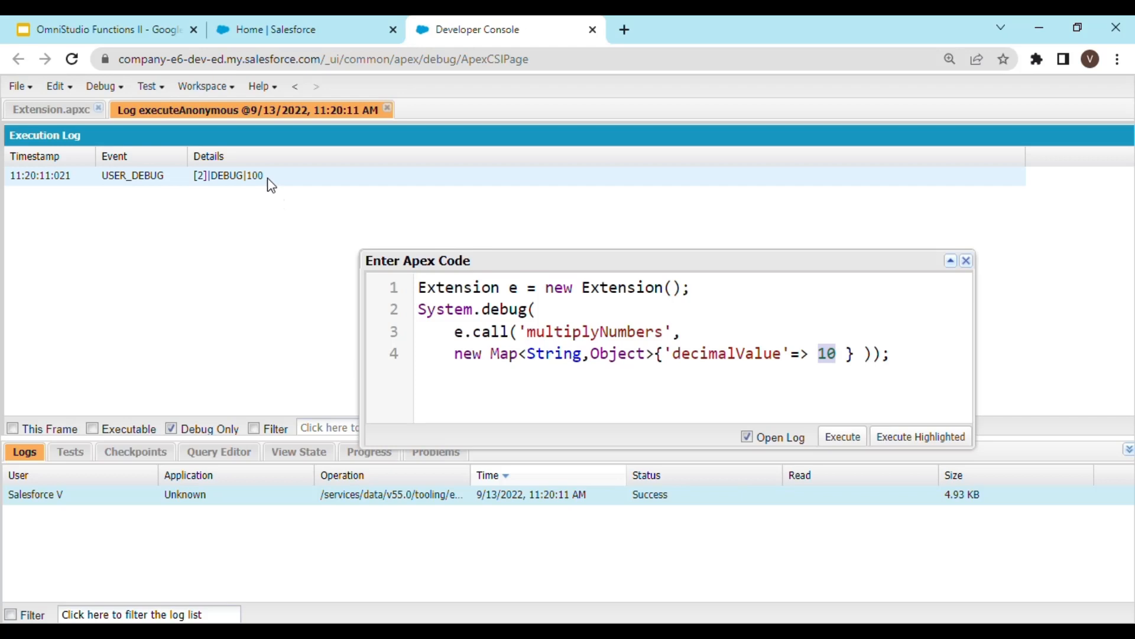
mouse_move(289, 188)
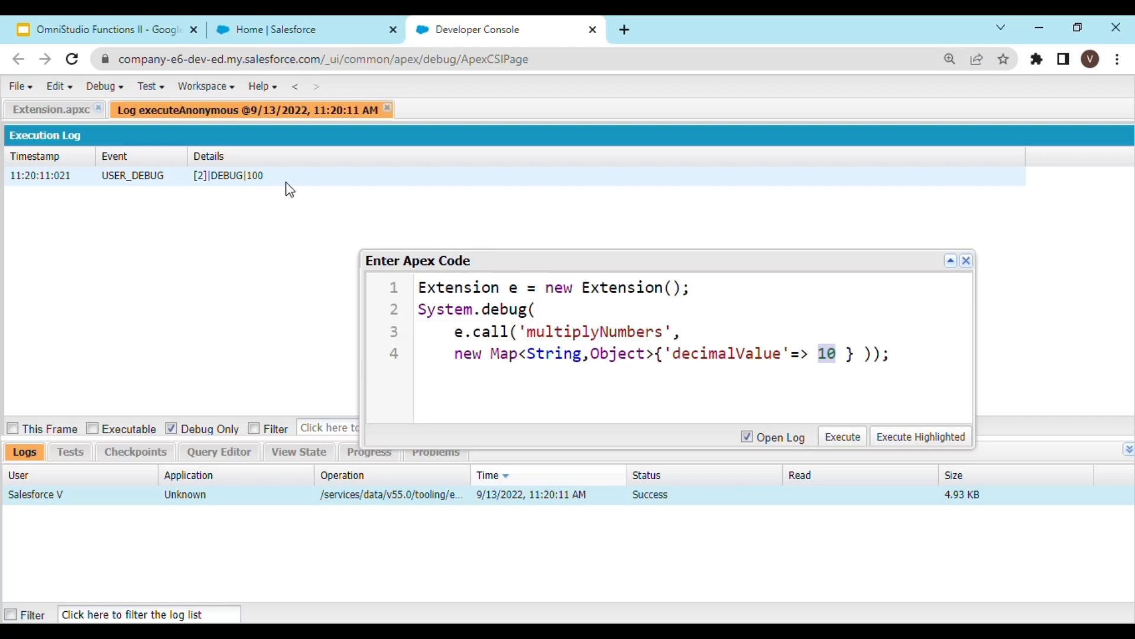
left_click(828, 370)
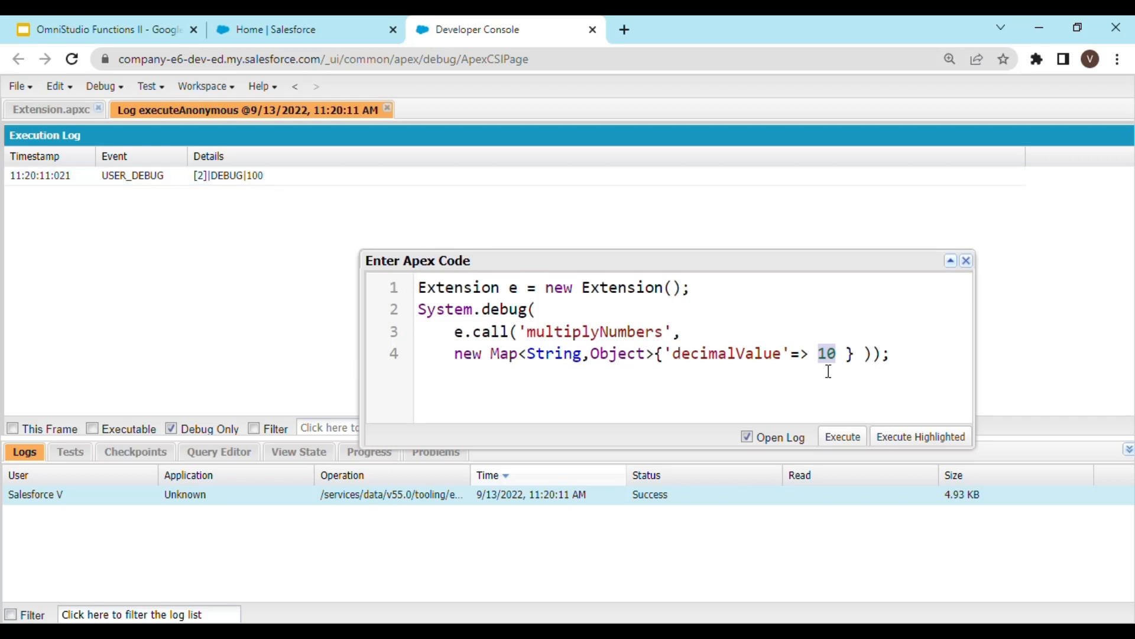
mouse_move(551, 384)
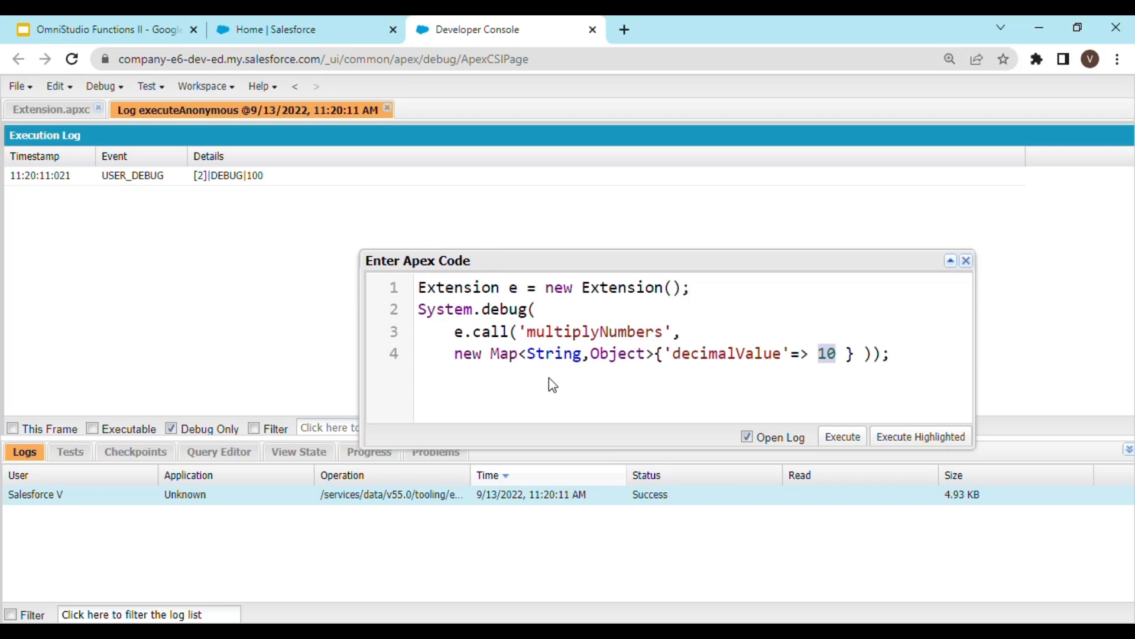
mouse_move(782, 326)
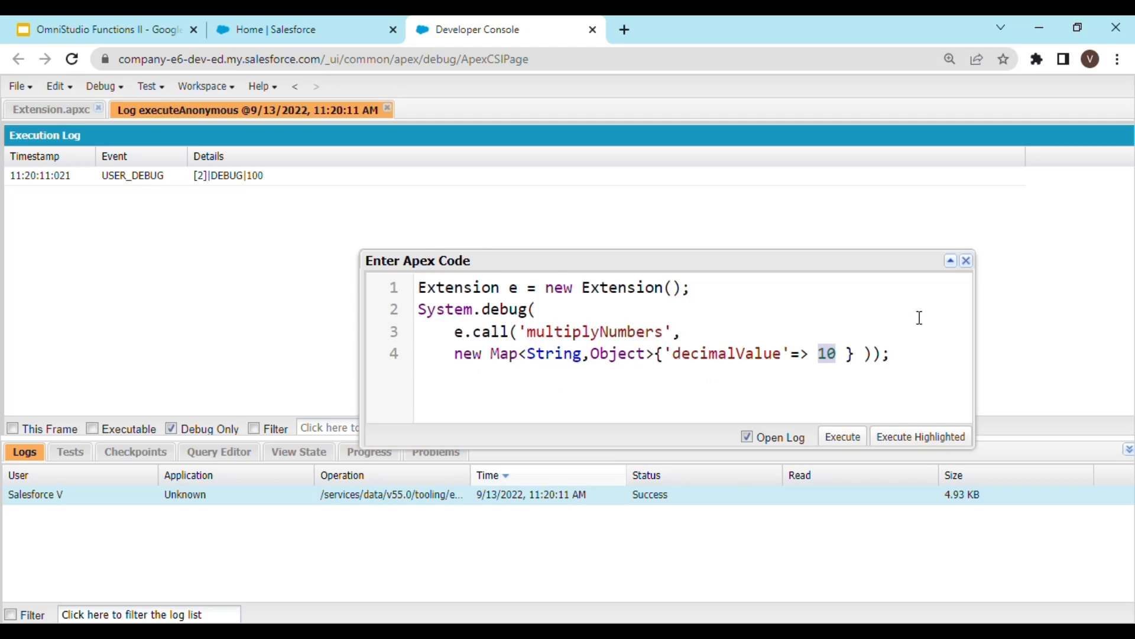
mouse_move(971, 270)
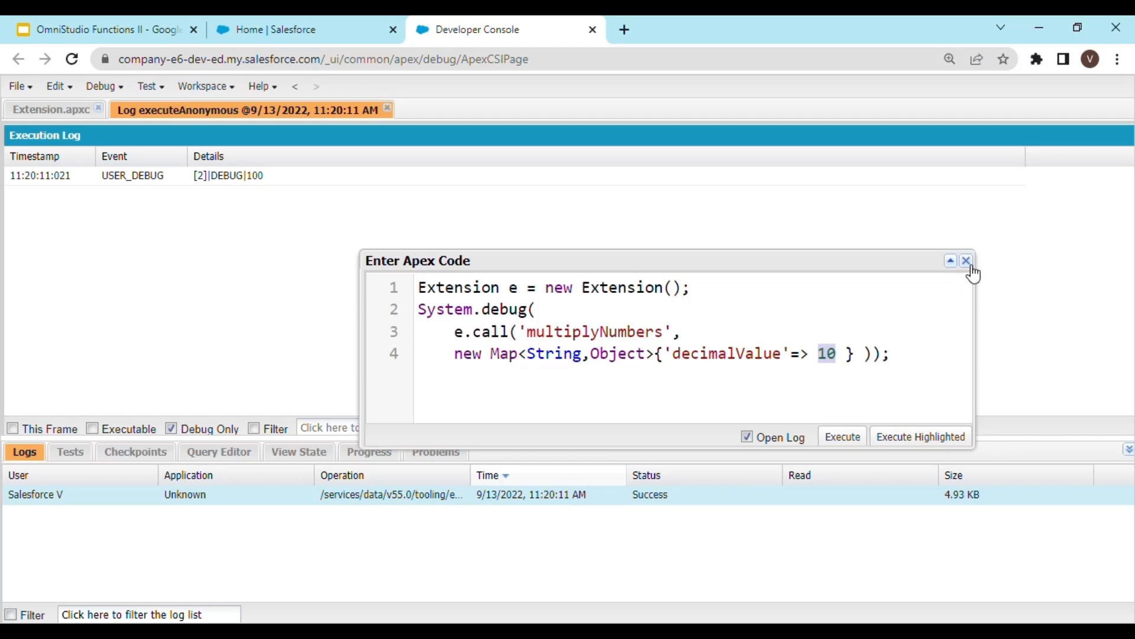
Close the Enter Apex Code window and scroll through Extension.apxc's switch statement.
left_click(965, 260)
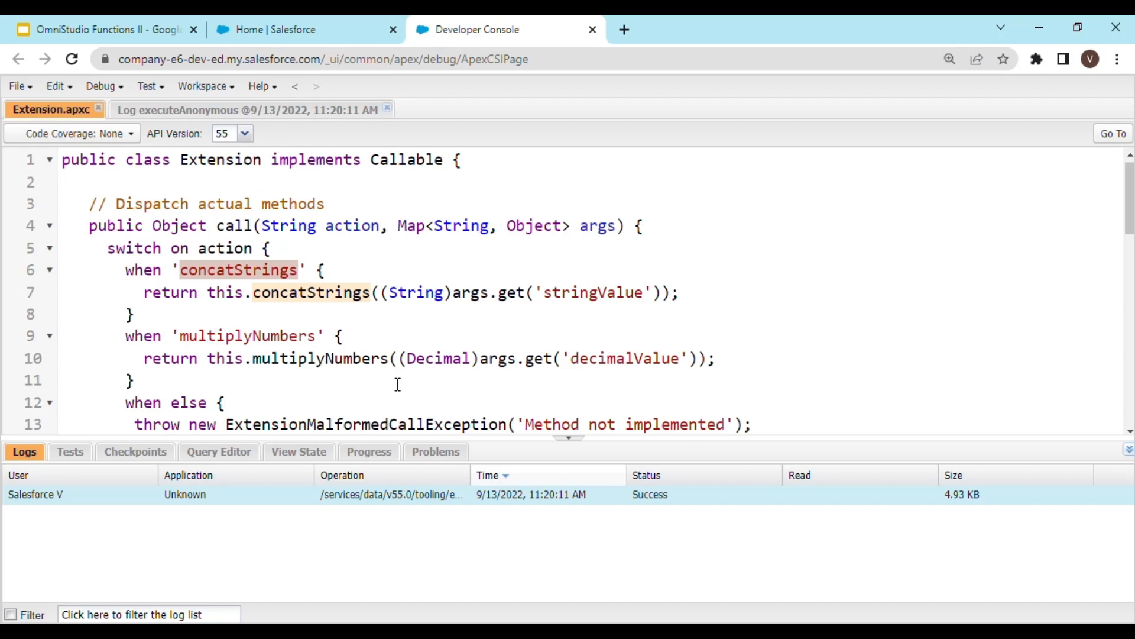
mouse_move(359, 313)
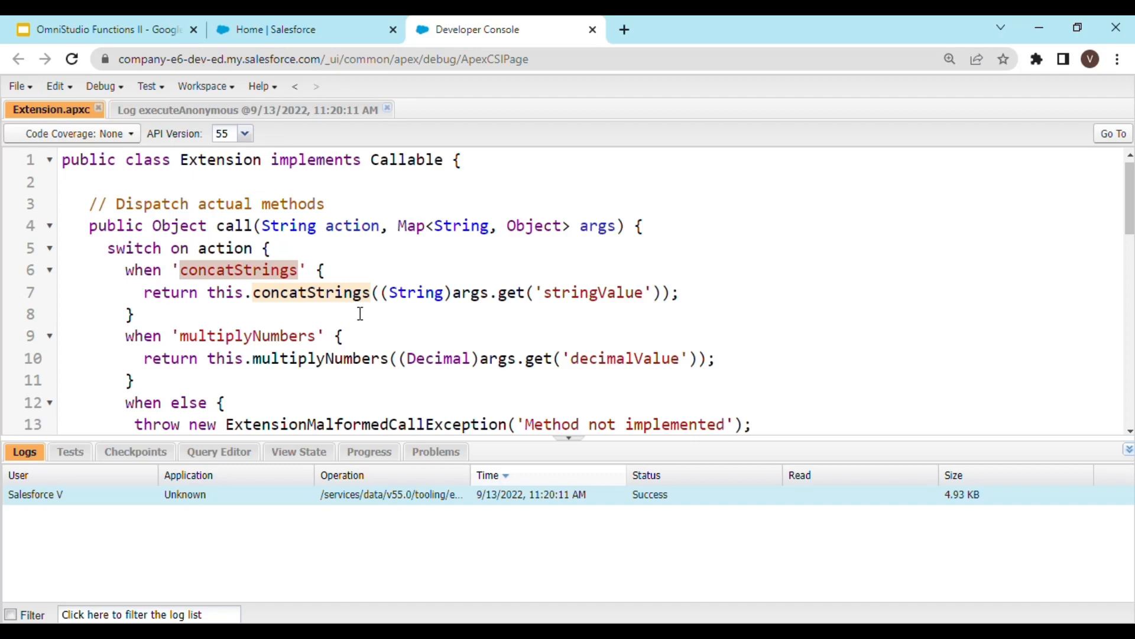
scroll("down", 3)
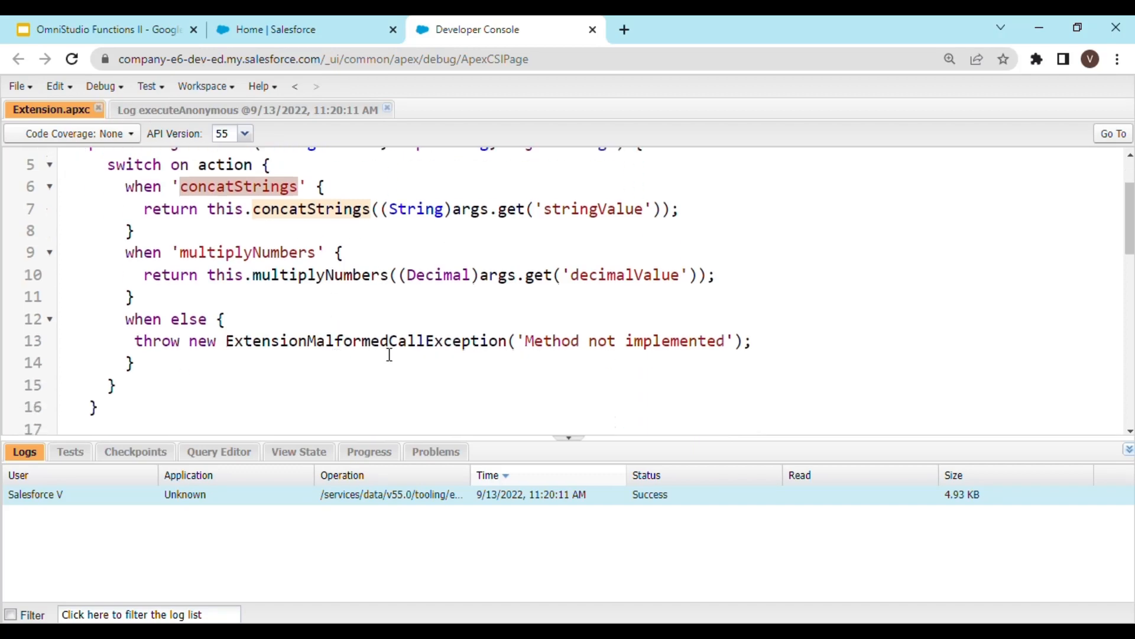
scroll("up", 3)
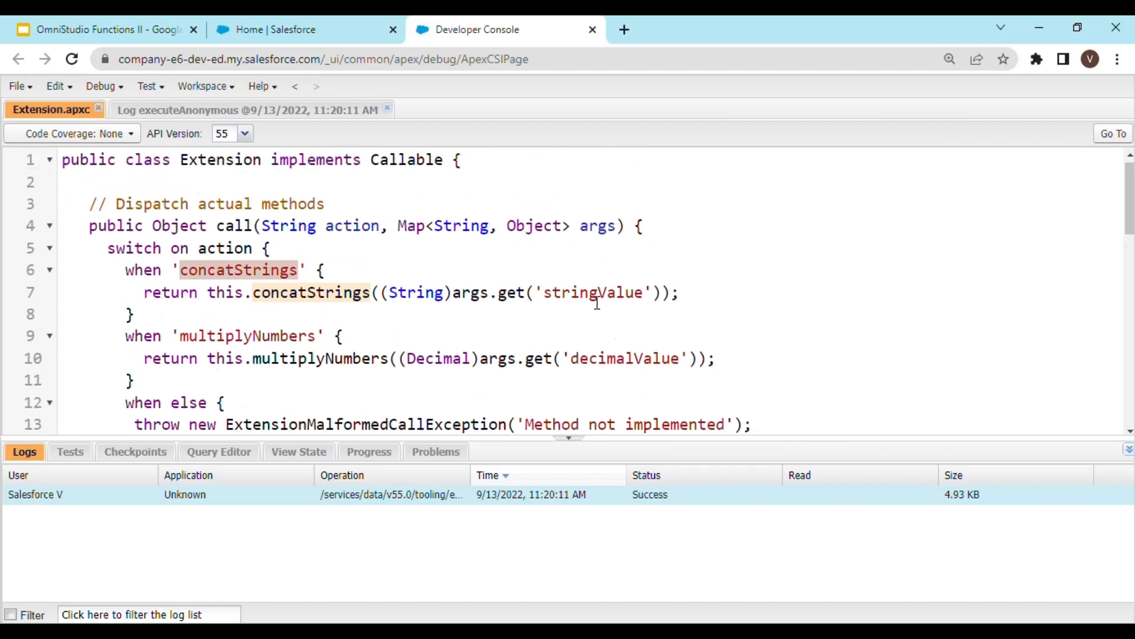
mouse_move(604, 306)
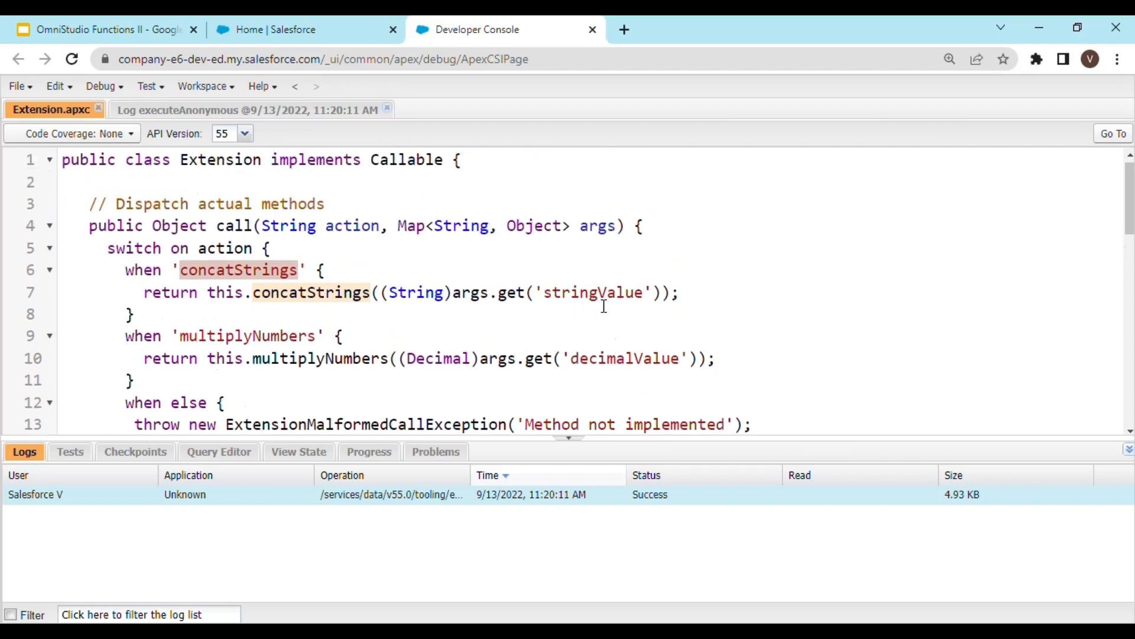
mouse_move(539, 310)
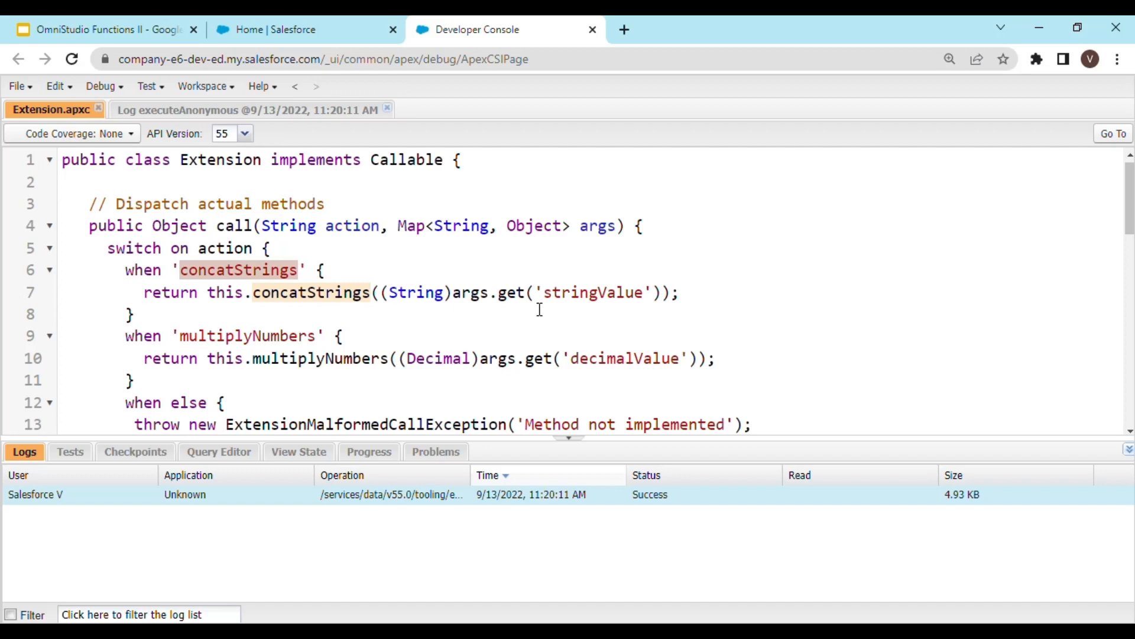
mouse_move(585, 318)
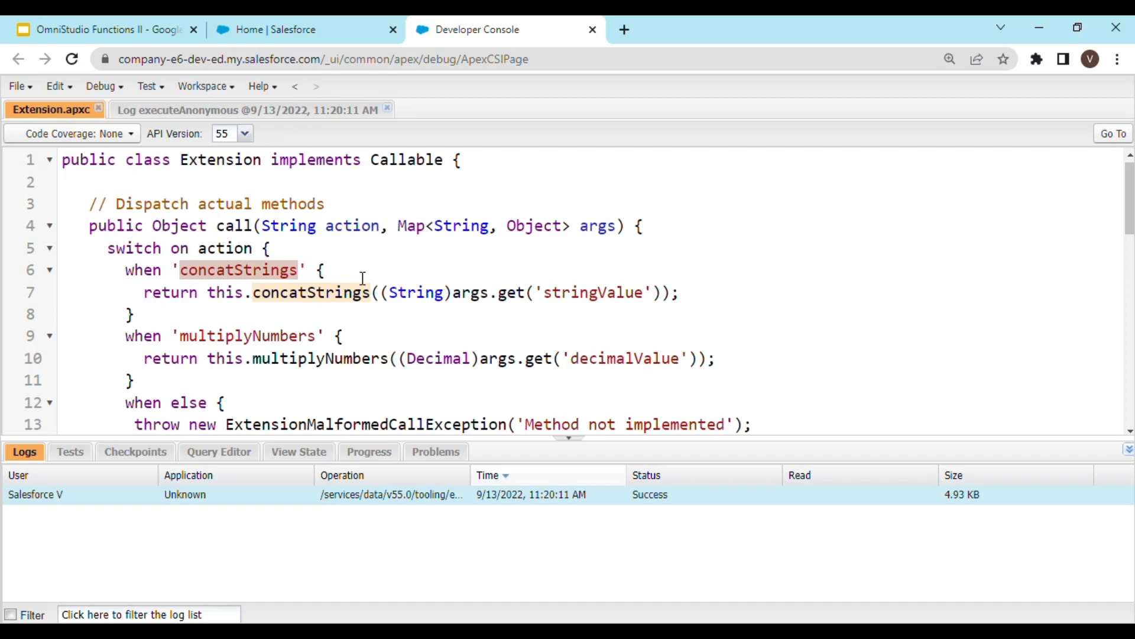
In Execute Anonymous, change the call to concatStrings with stringValue '10'.
left_click(100, 86)
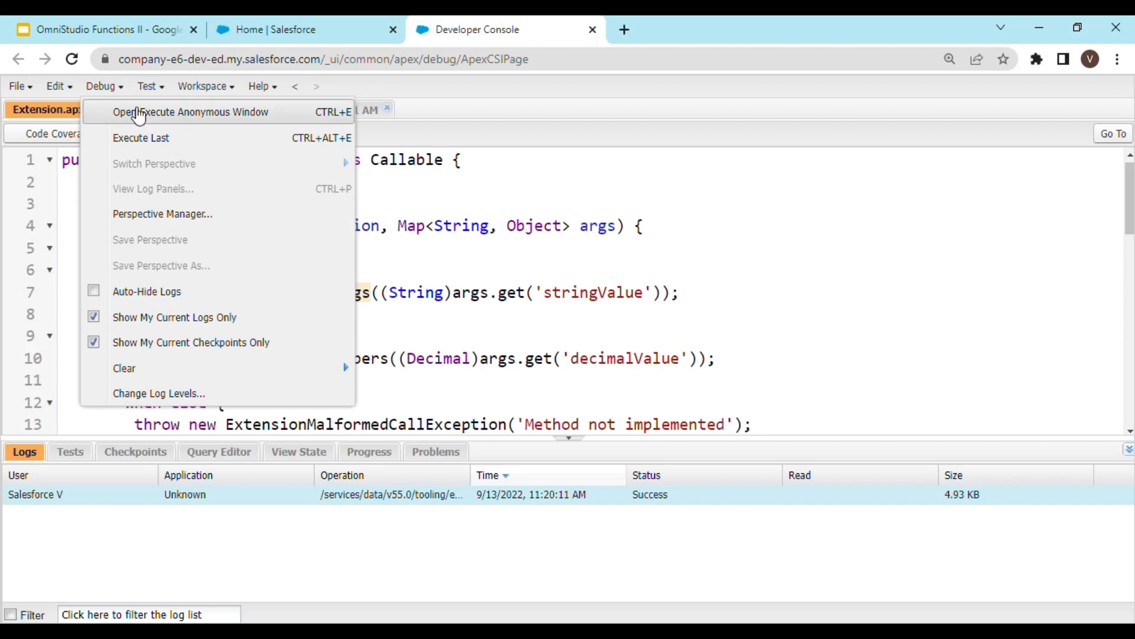
left_click(178, 112)
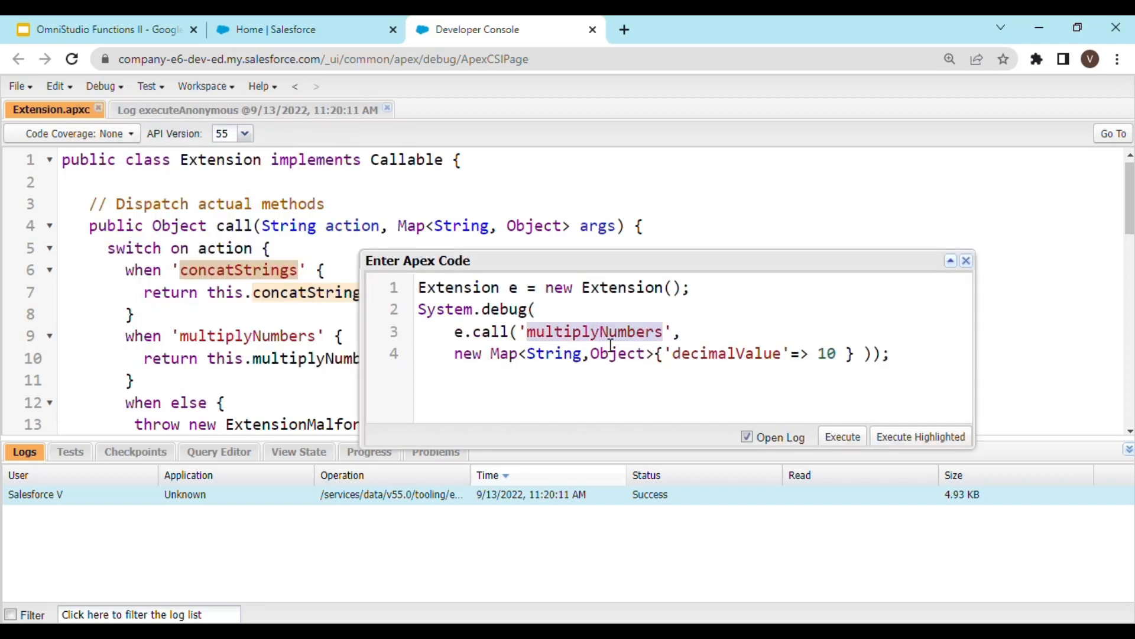
type("concatStrings")
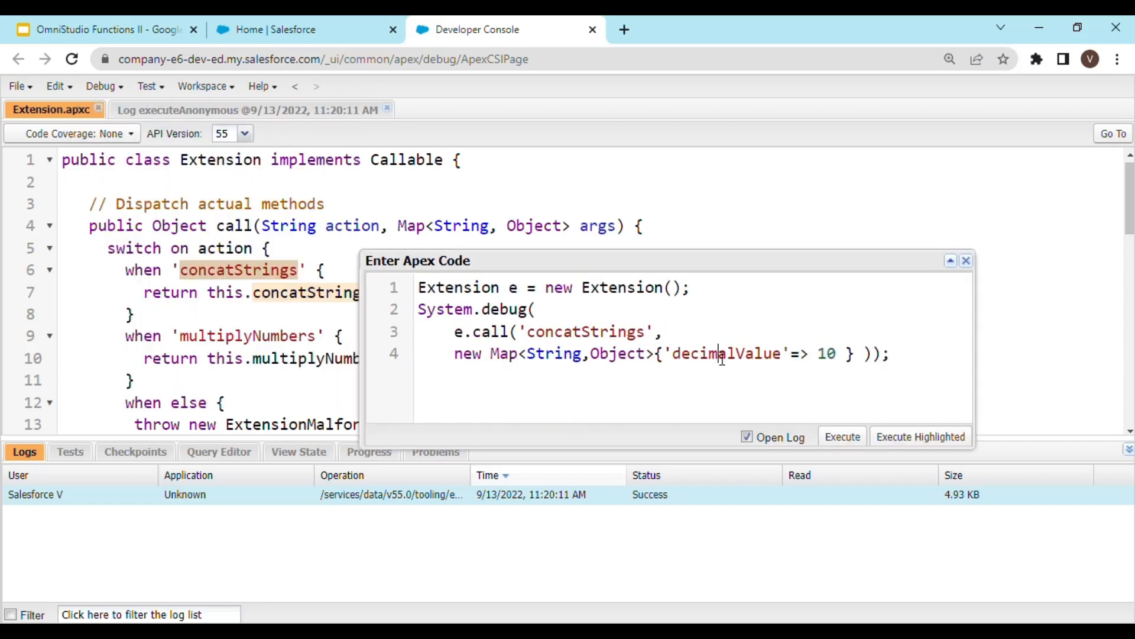
type("string")
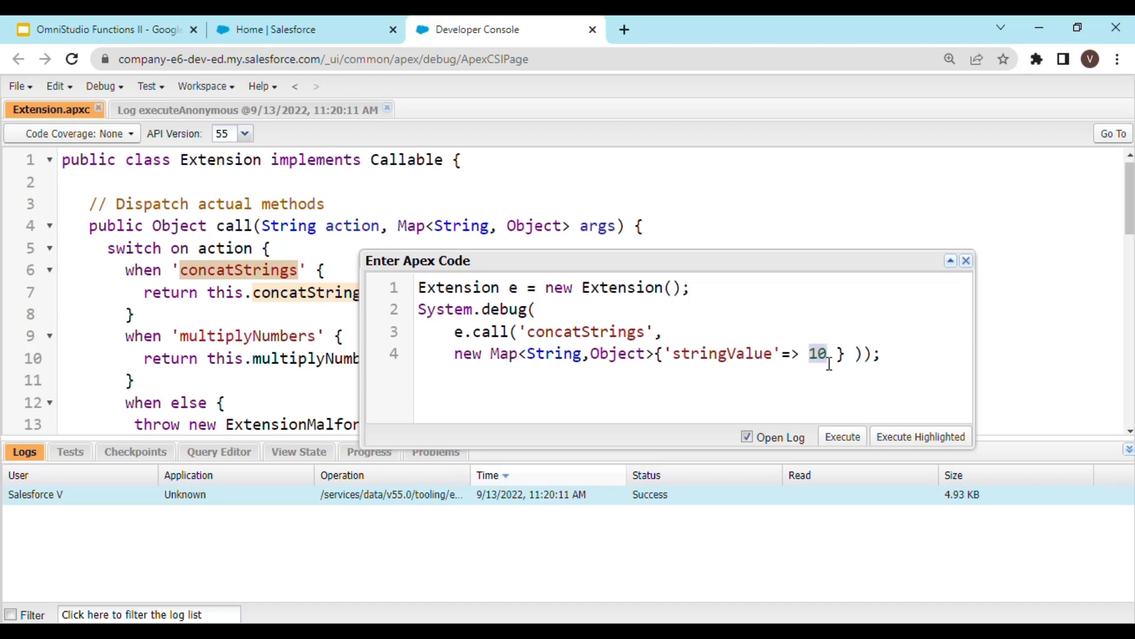
type("'10'")
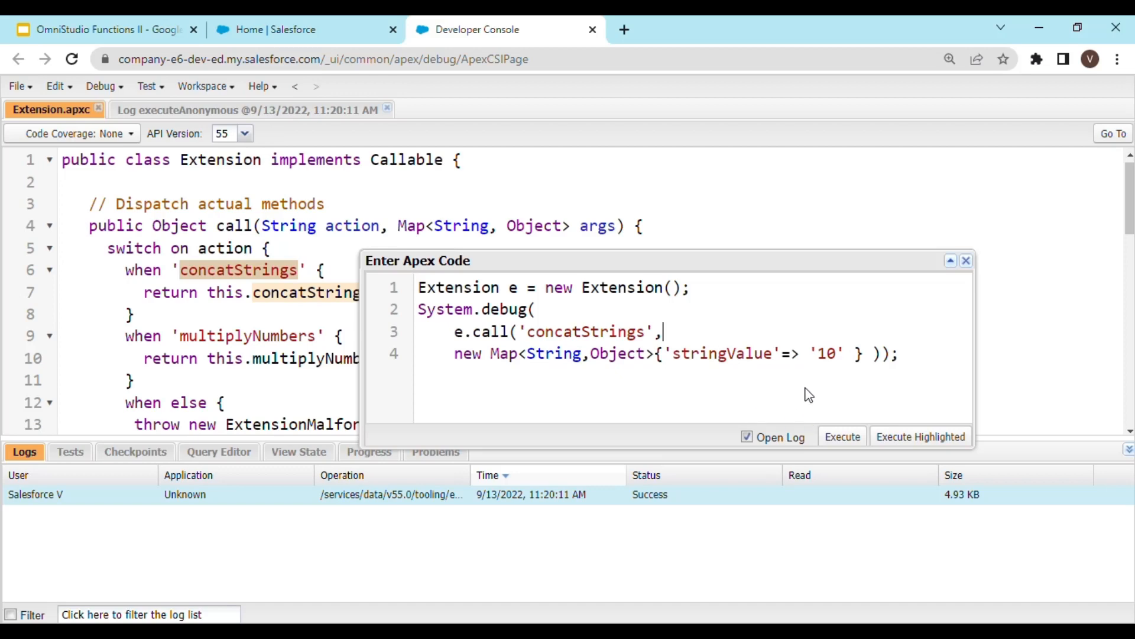
mouse_move(827, 378)
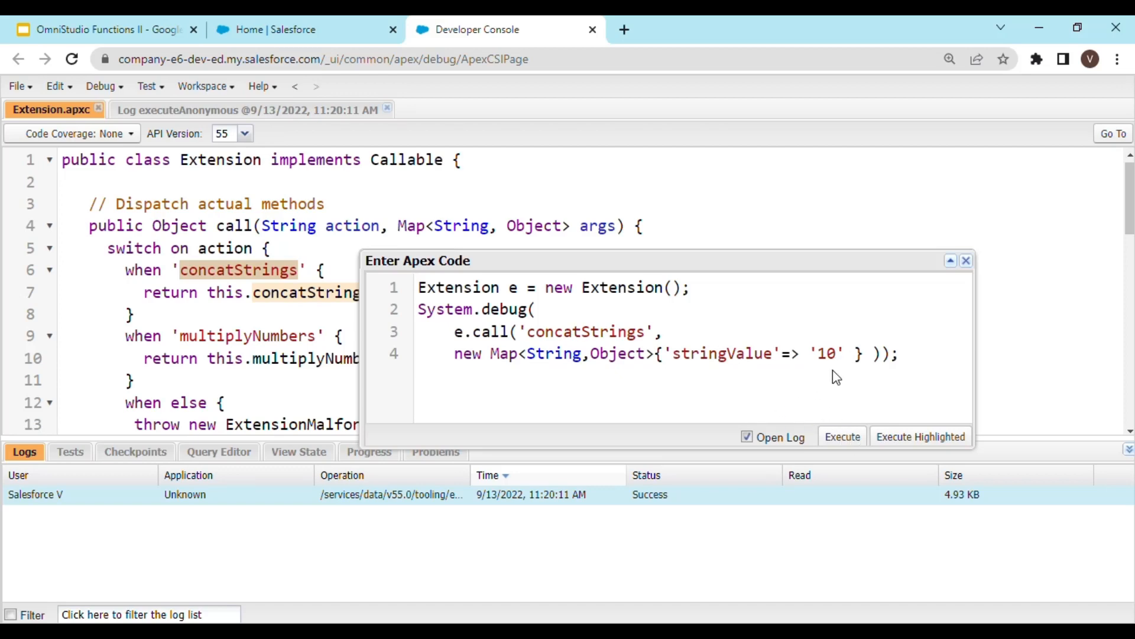
mouse_move(843, 381)
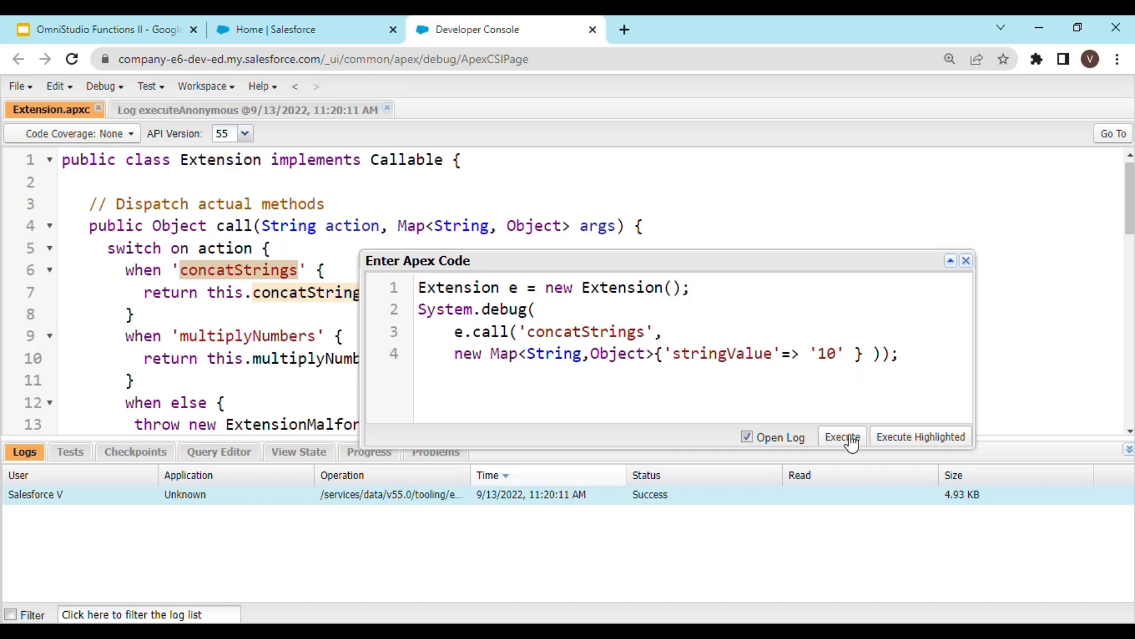
Execute the concatStrings snippet to produce the DEBUG 1010 log.
left_click(842, 436)
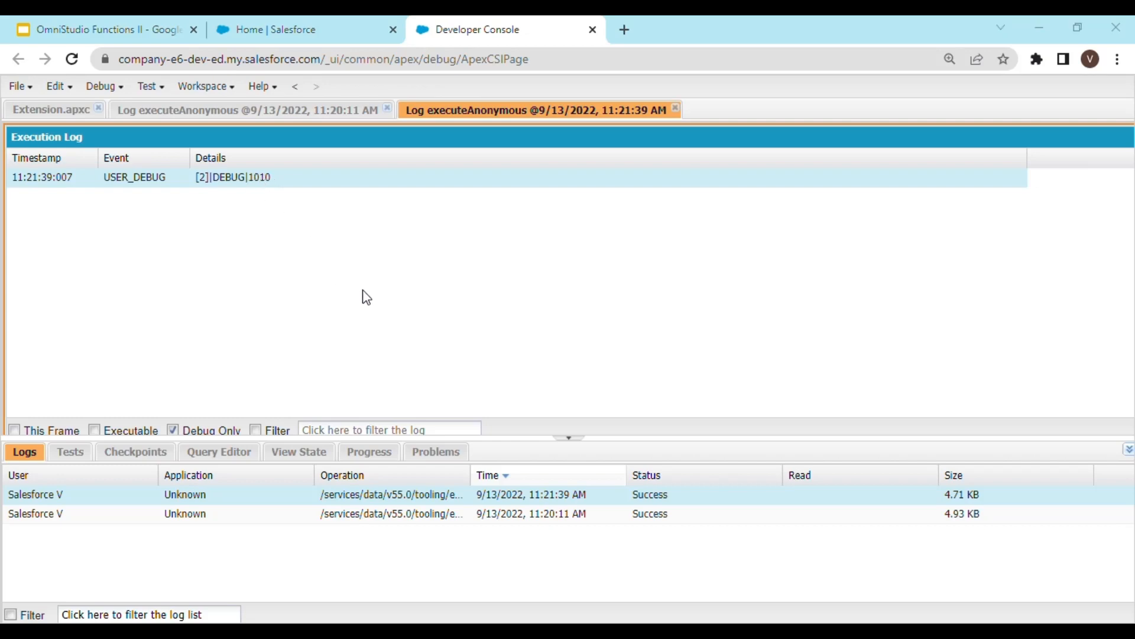
mouse_move(449, 444)
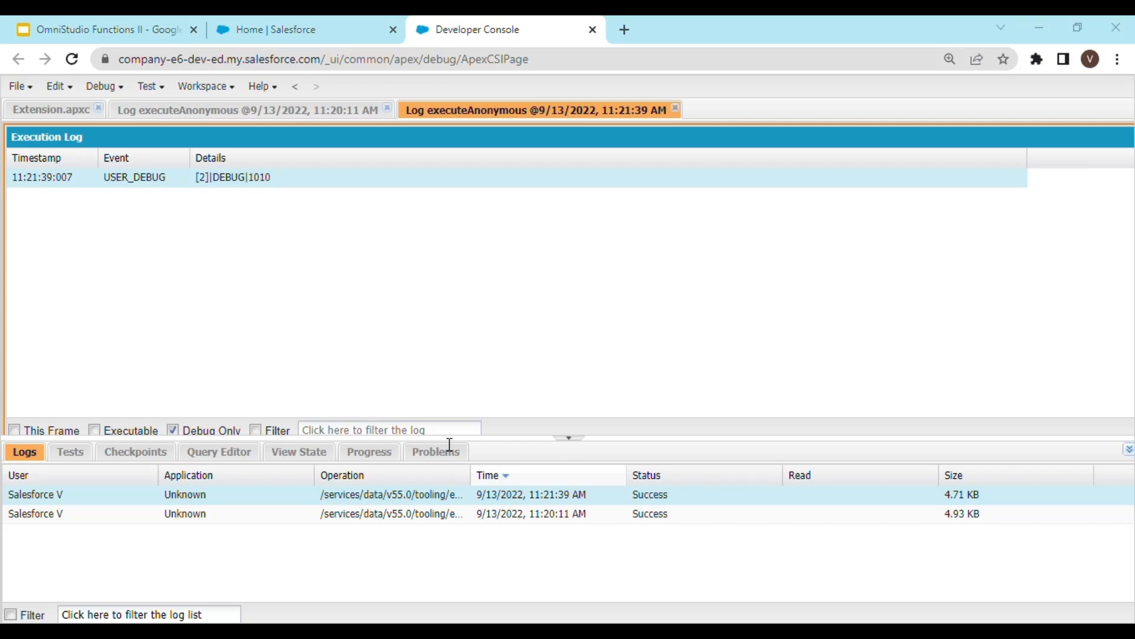
mouse_move(513, 450)
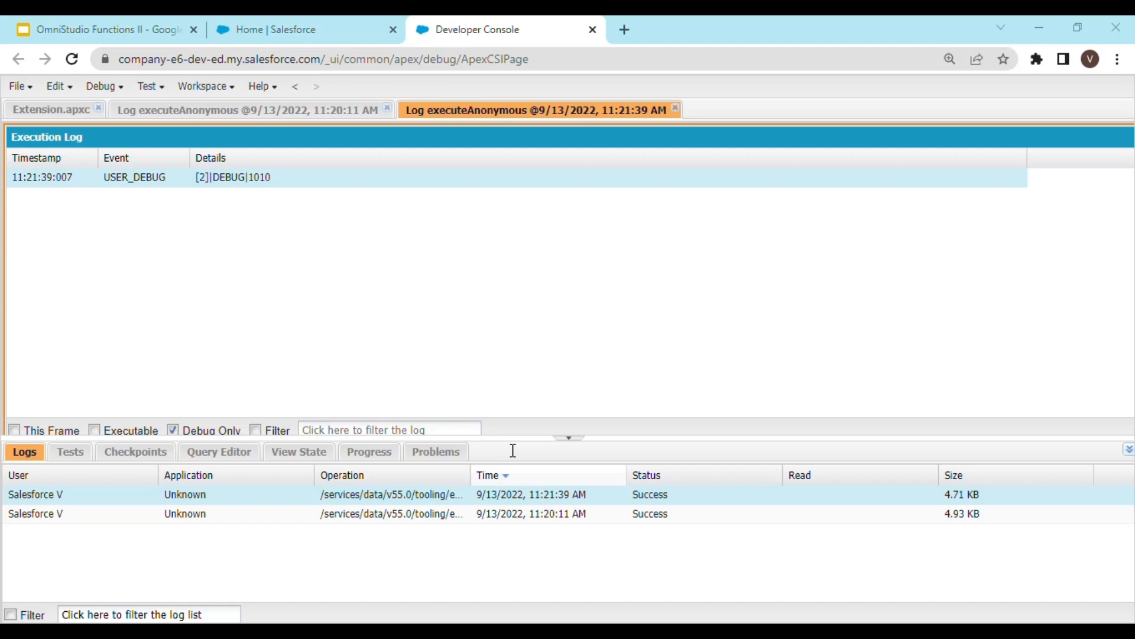
mouse_move(660, 132)
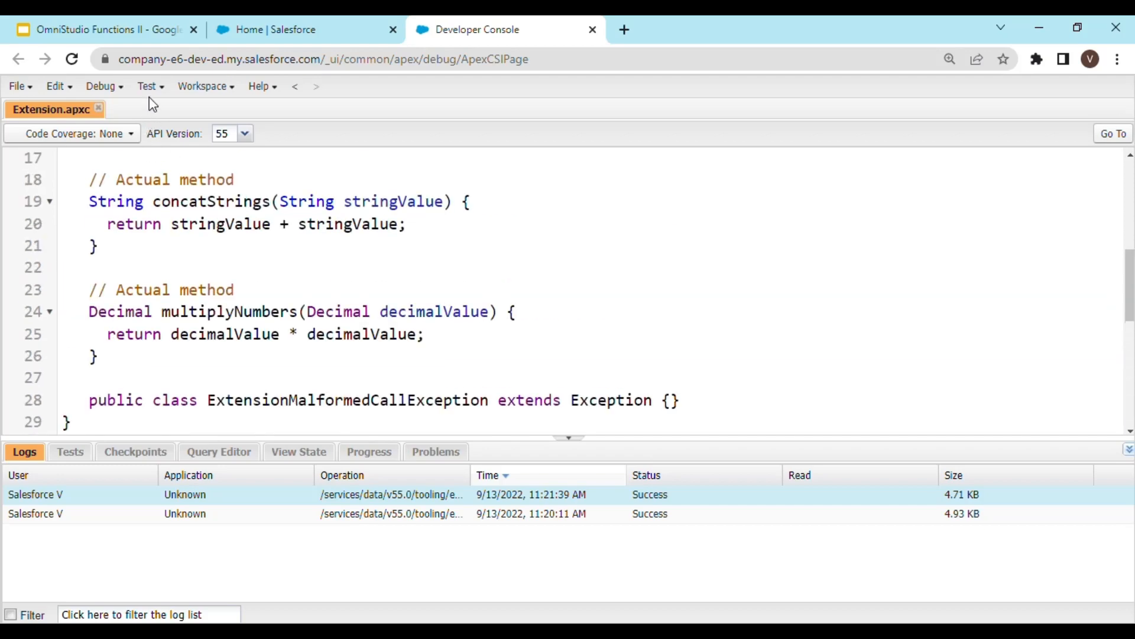
Open Execute Anonymous for the Type.forName('Extension') snippet, then return to Google Slides.
left_click(101, 85)
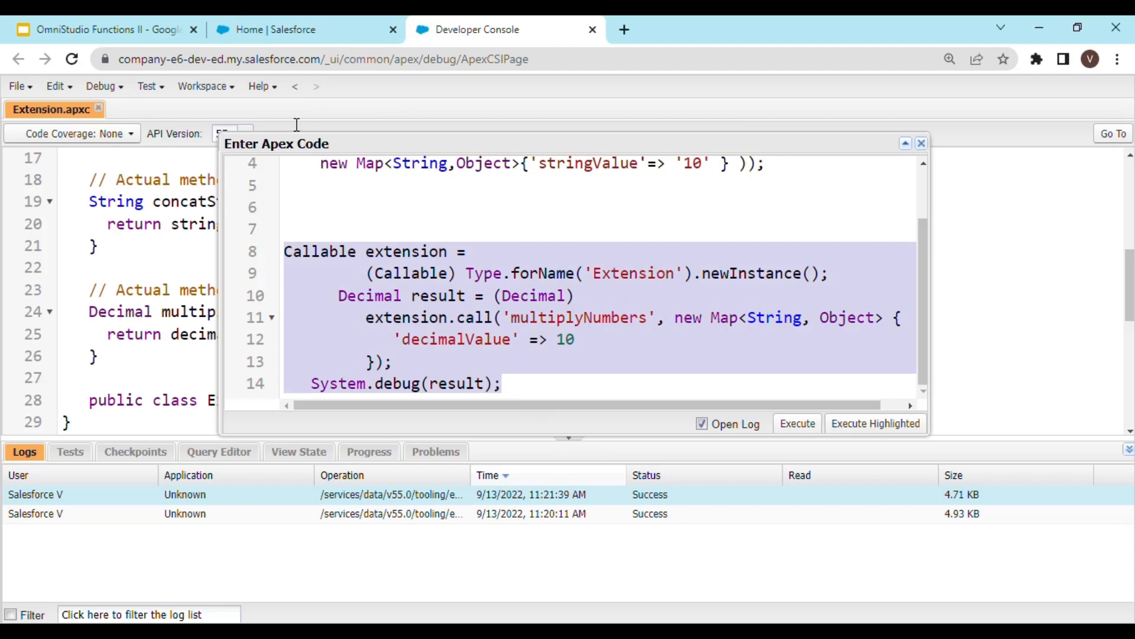
left_click(107, 28)
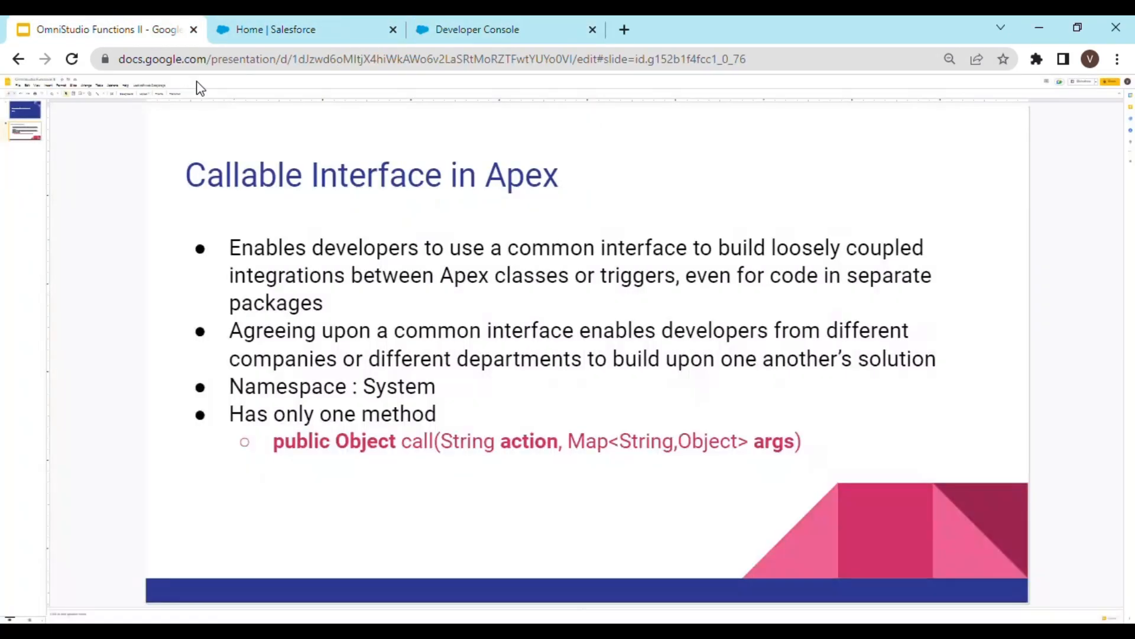